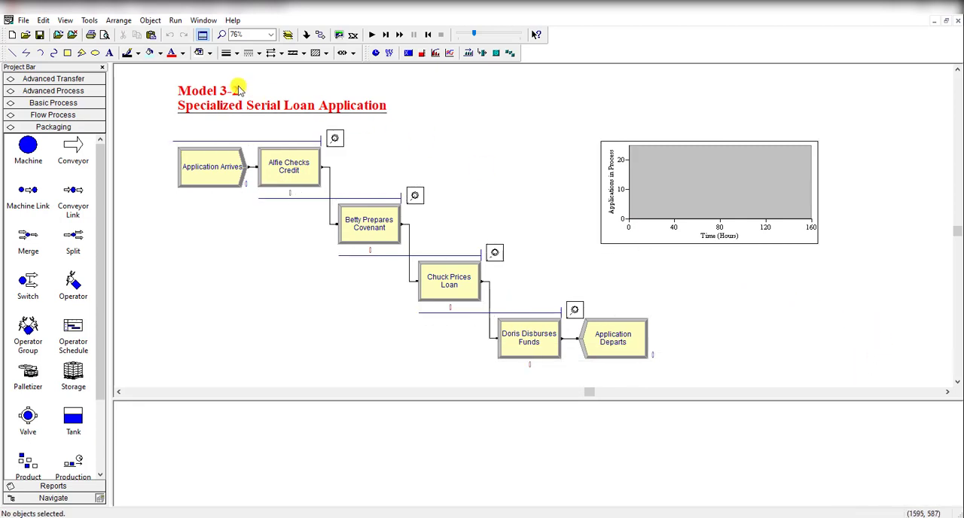
# Step: Confirm Run Setup at 1 replication, 160-hour length, 0 warm-up for Model 3-2
pyautogui.click(174, 21)
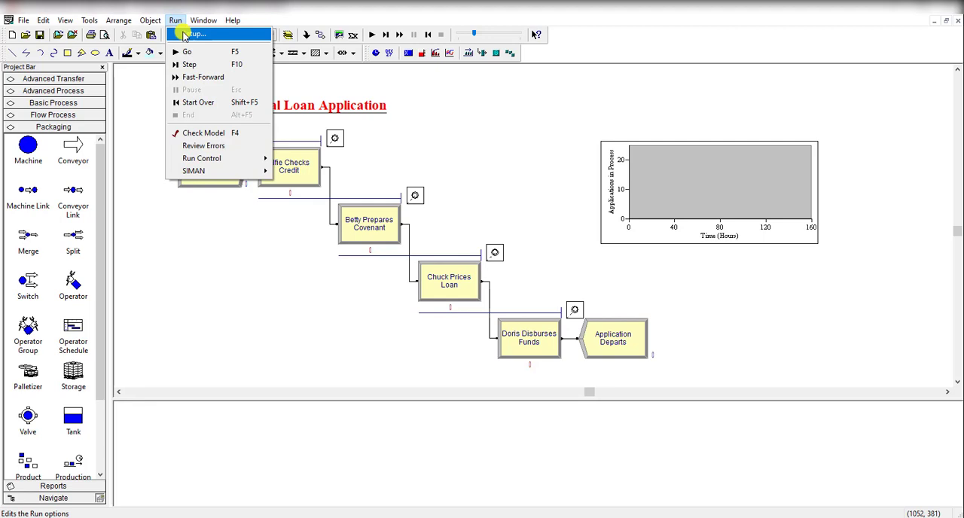
pyautogui.click(195, 33)
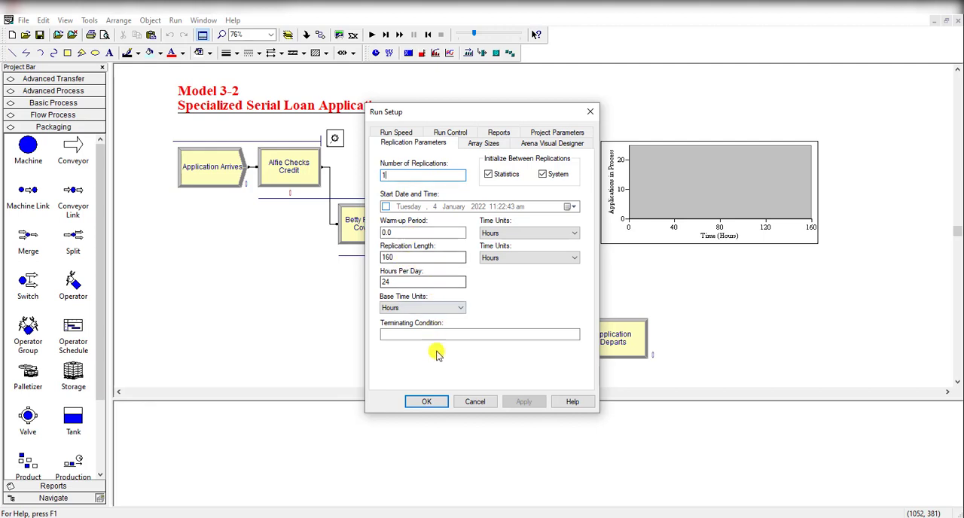
pyautogui.click(426, 401)
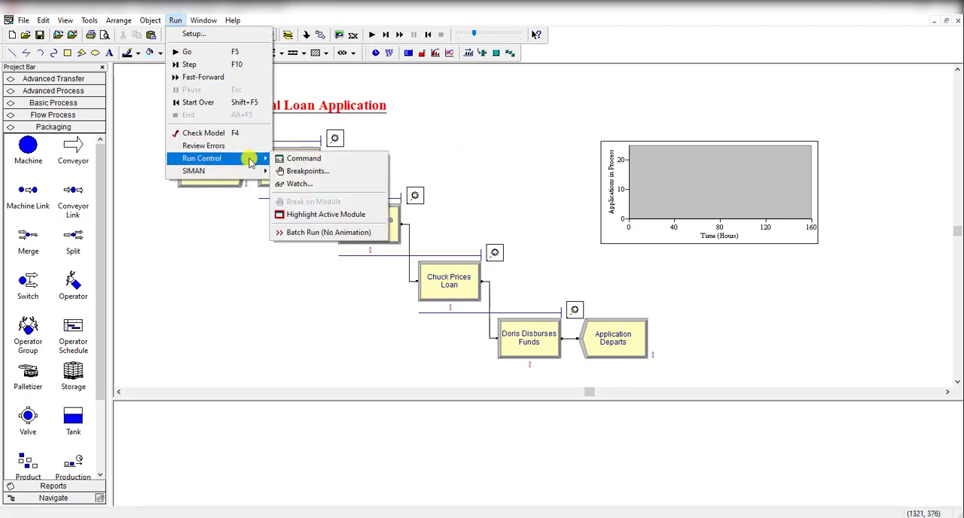
pyautogui.moveTo(328, 232)
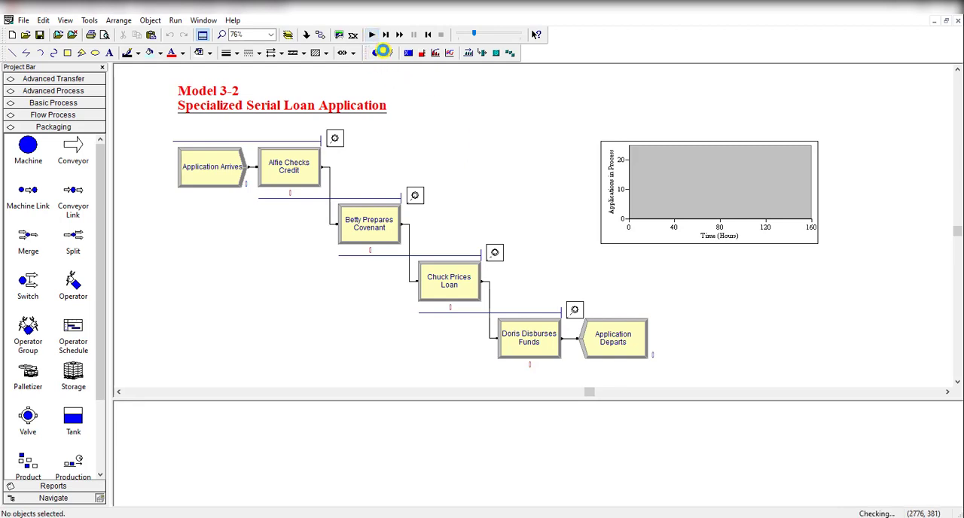
# Step: Run the single 160-hour replication and view the report showing total time 16.0831
pyautogui.click(401, 35)
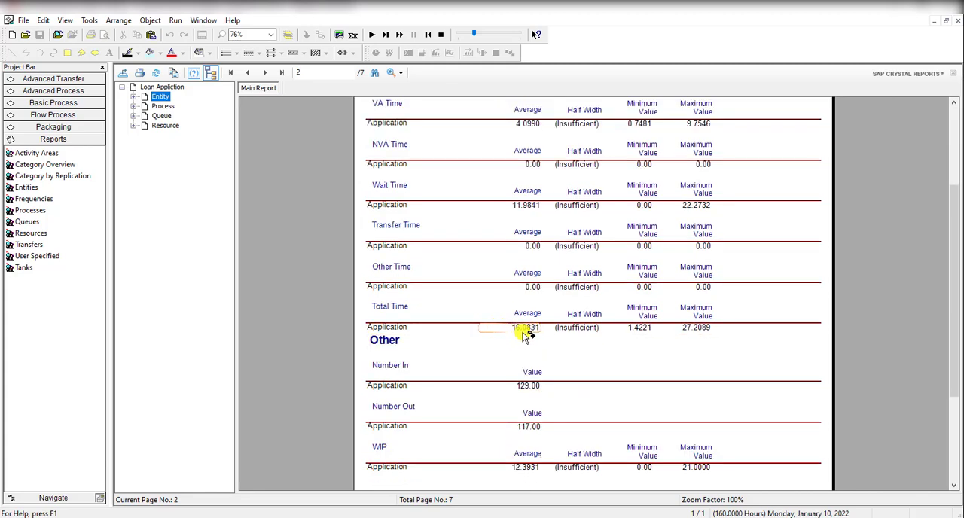
pyautogui.click(522, 327)
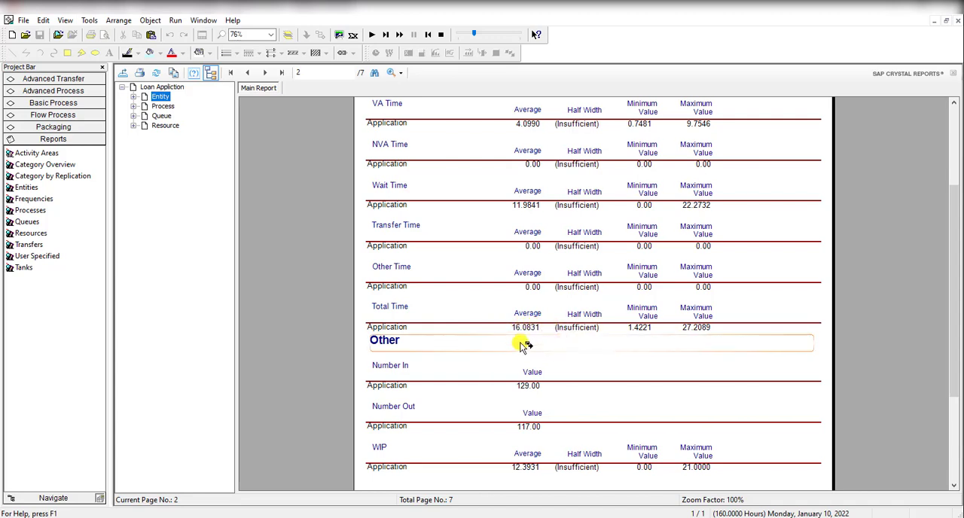
pyautogui.moveTo(575, 335)
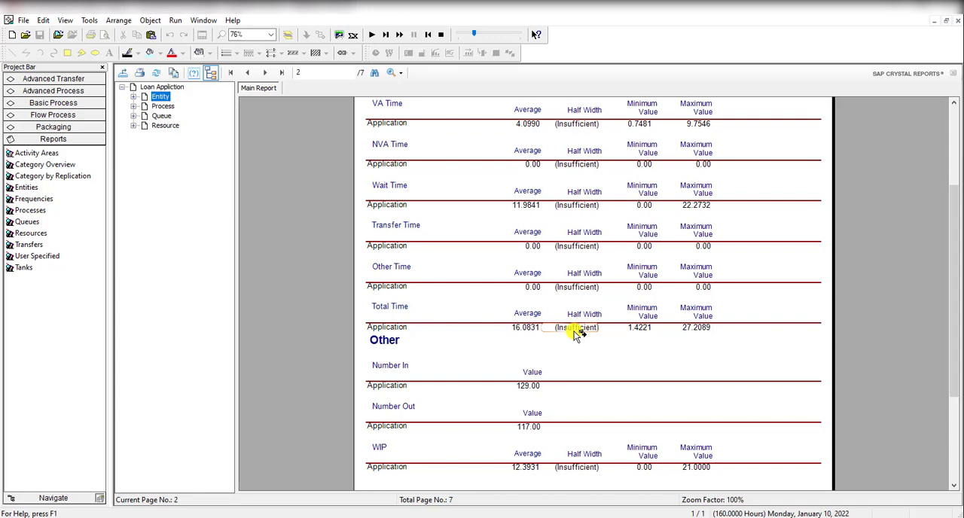
pyautogui.moveTo(325, 37)
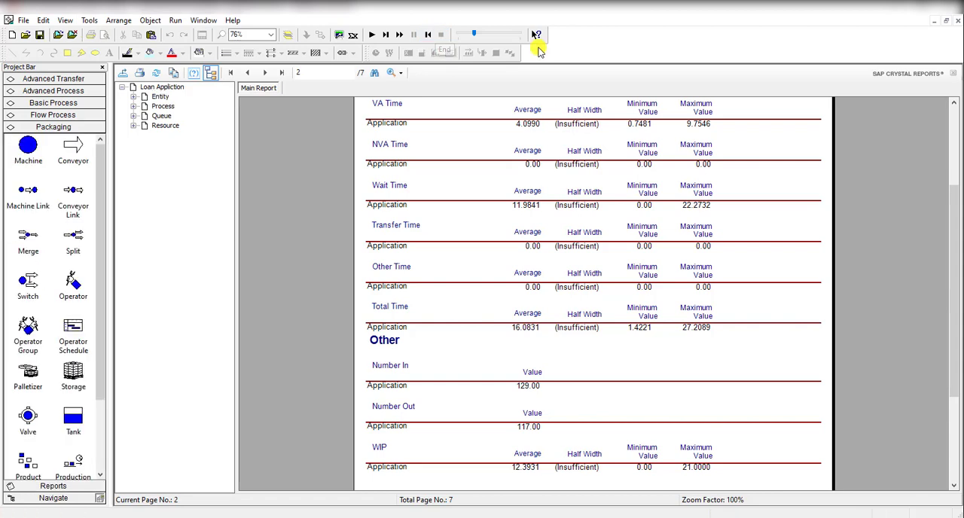
# Step: End the run, set Number of Replications to 50 and start the 50-replication run
pyautogui.click(537, 34)
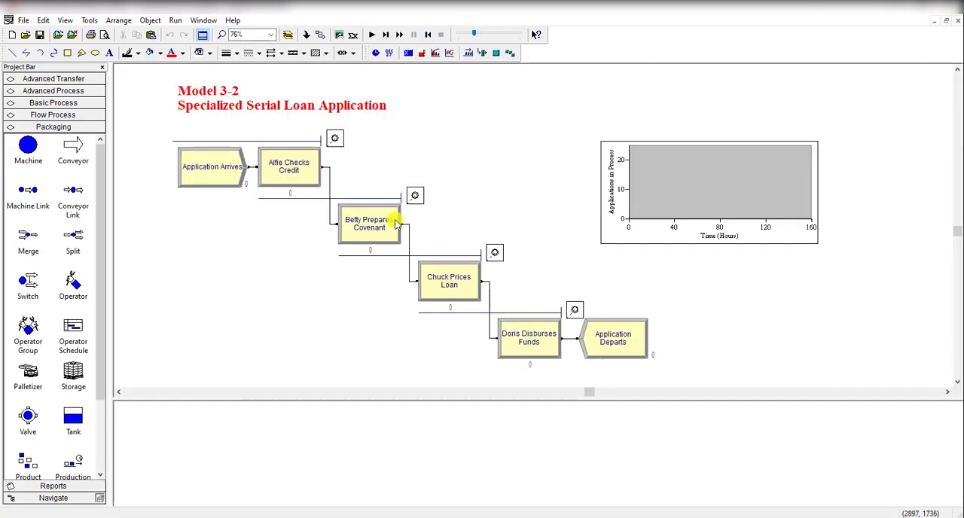
pyautogui.click(175, 22)
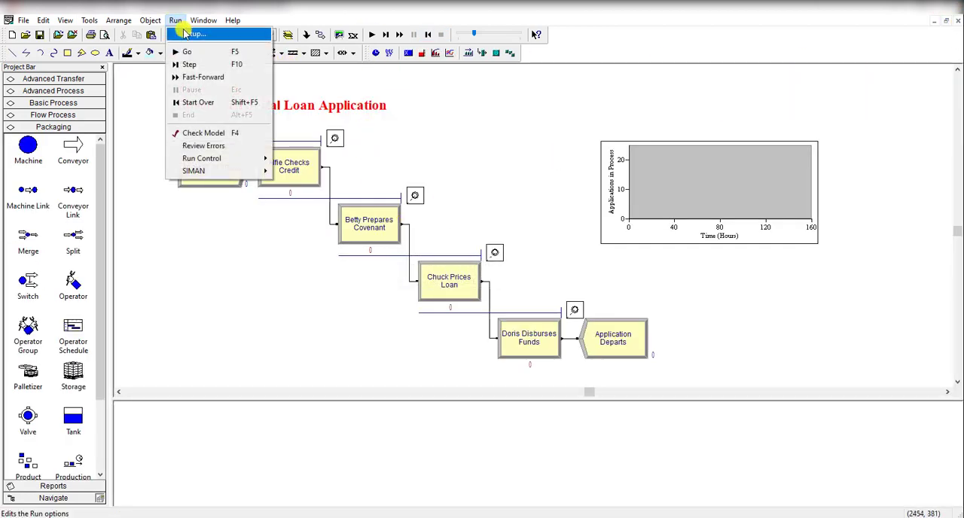
pyautogui.click(196, 33)
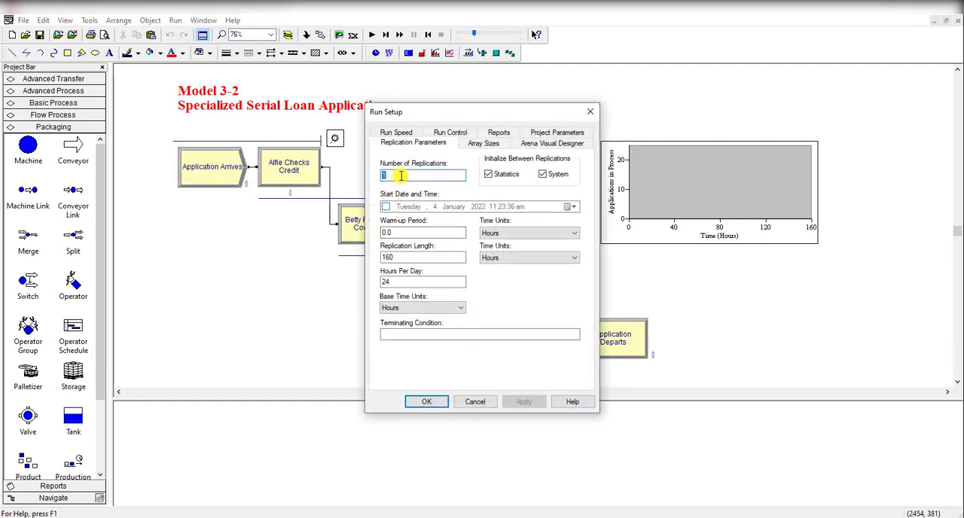
pyautogui.write('50')
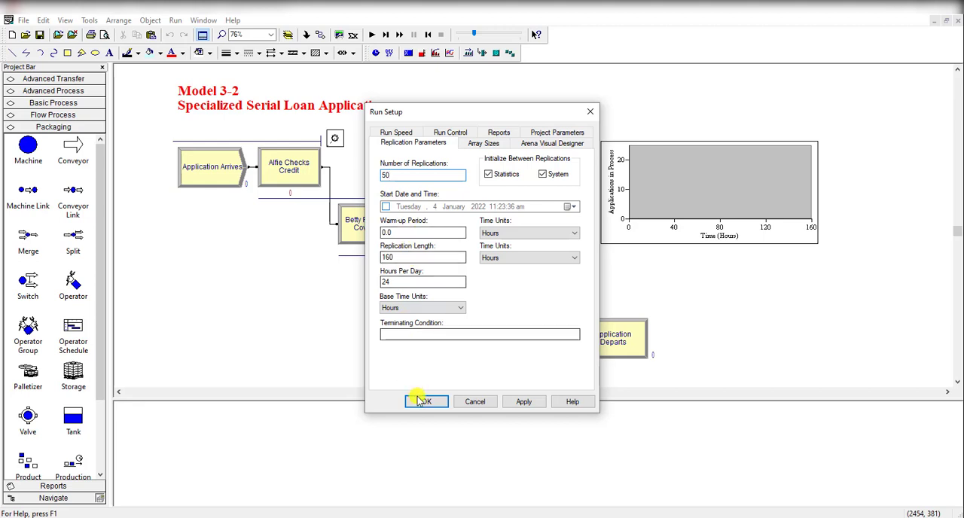
pyautogui.click(425, 401)
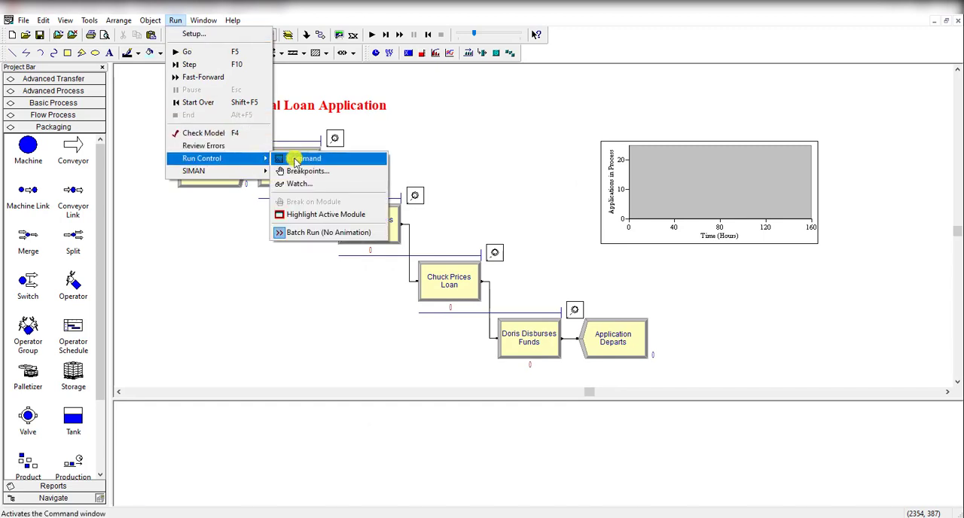
pyautogui.moveTo(330, 232)
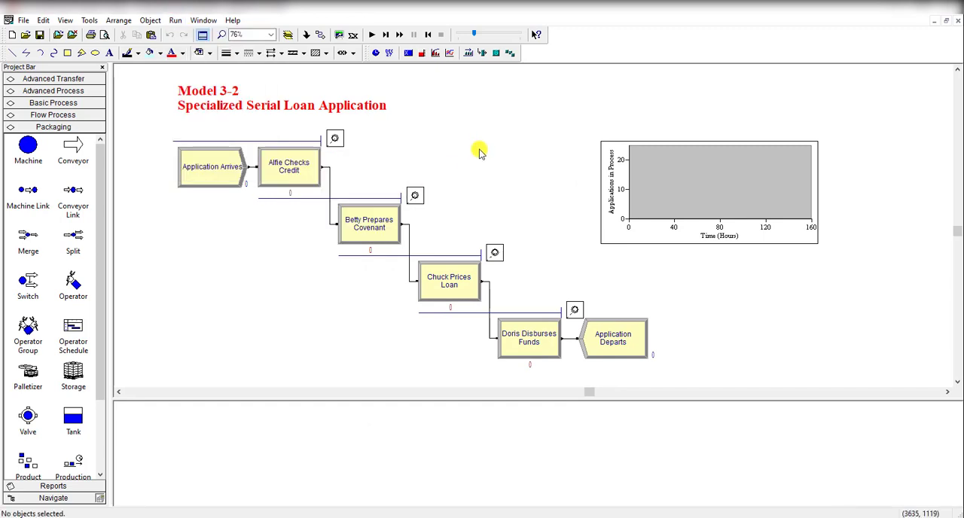
pyautogui.click(371, 35)
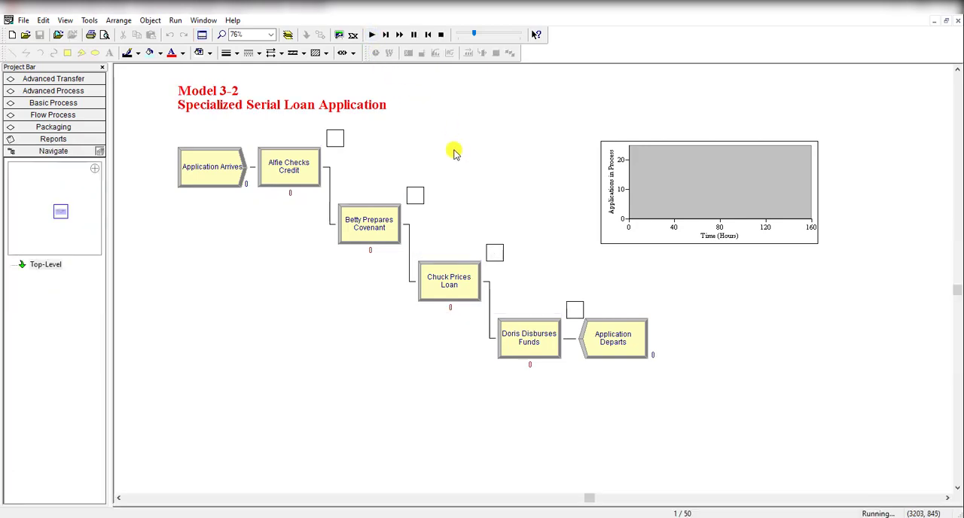
pyautogui.moveTo(479, 153)
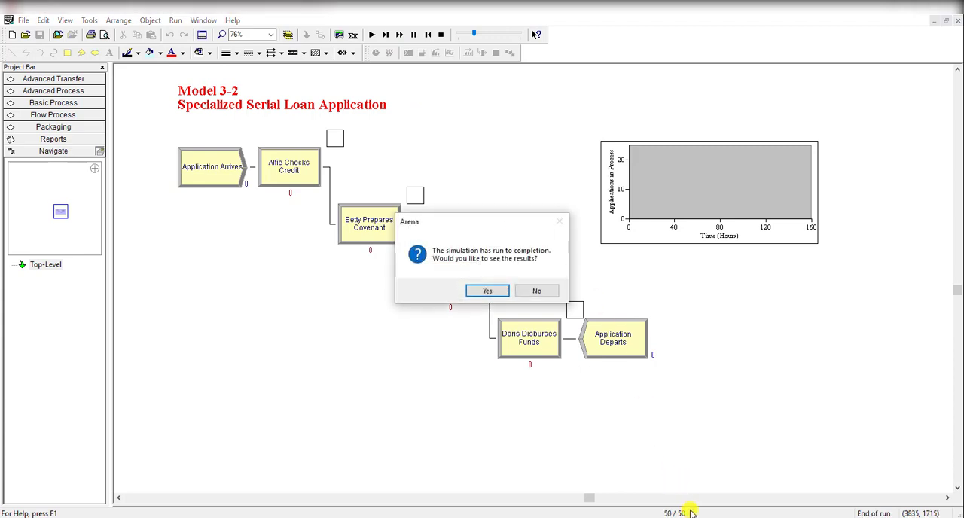
# Step: View the 50-replication report (total time 14.3735, half width 1.28) and end the run
pyautogui.click(486, 291)
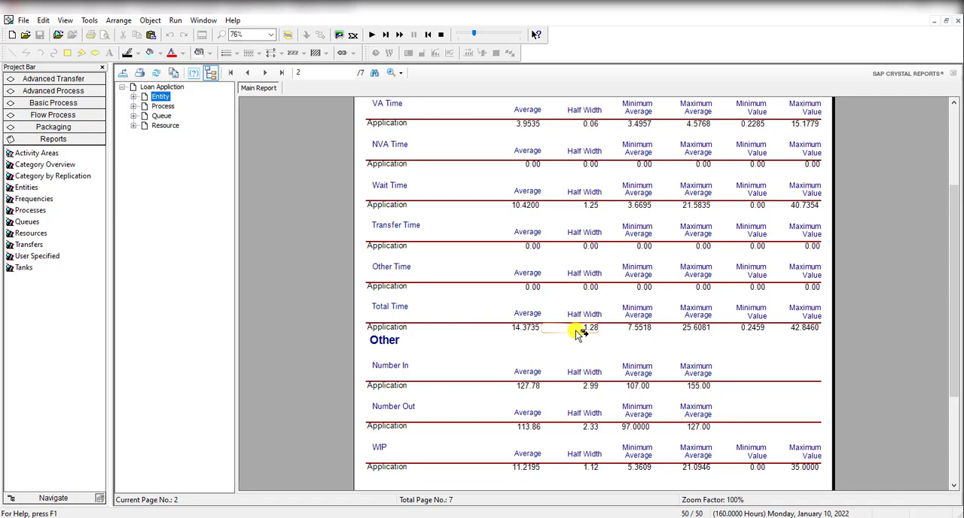
pyautogui.moveTo(440, 36)
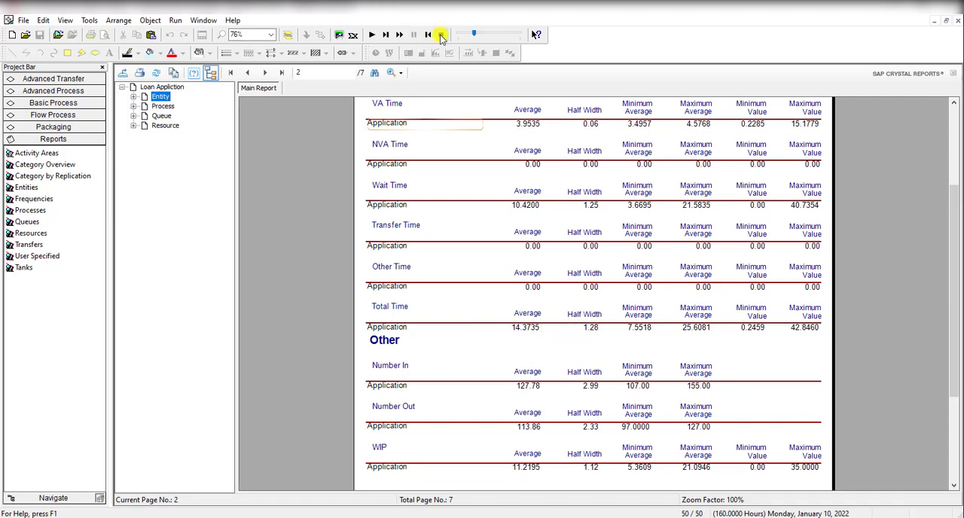
pyautogui.click(53, 127)
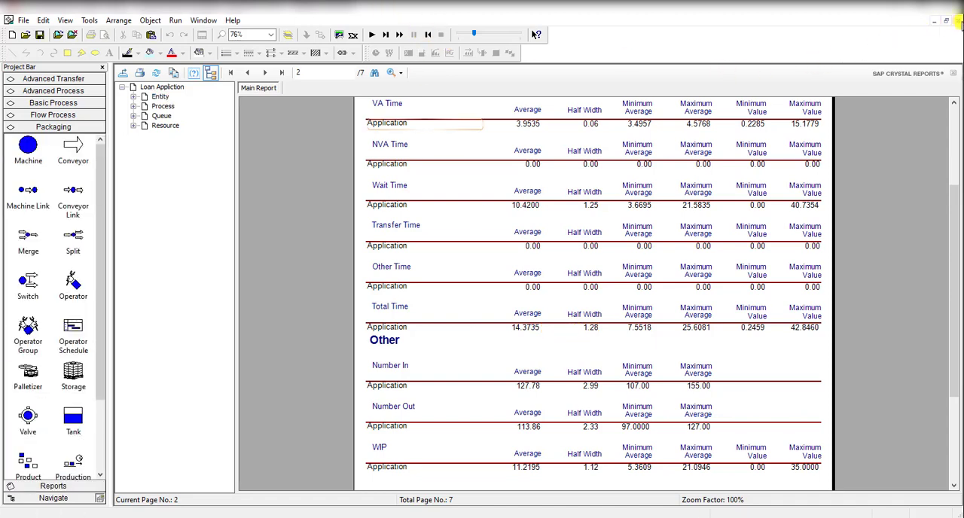
# Step: Set Run Setup to 1 replication of 16000 hours with no warm-up and accept it
pyautogui.click(175, 21)
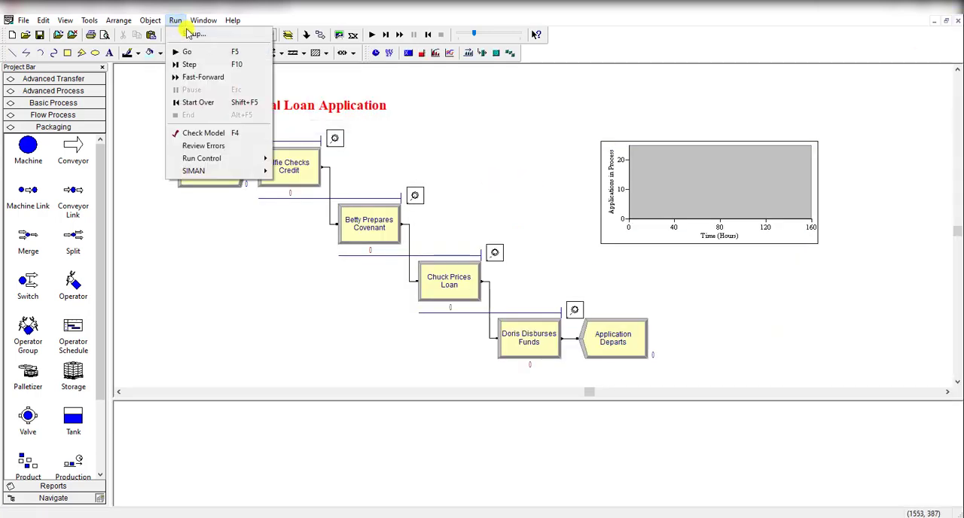
pyautogui.click(196, 33)
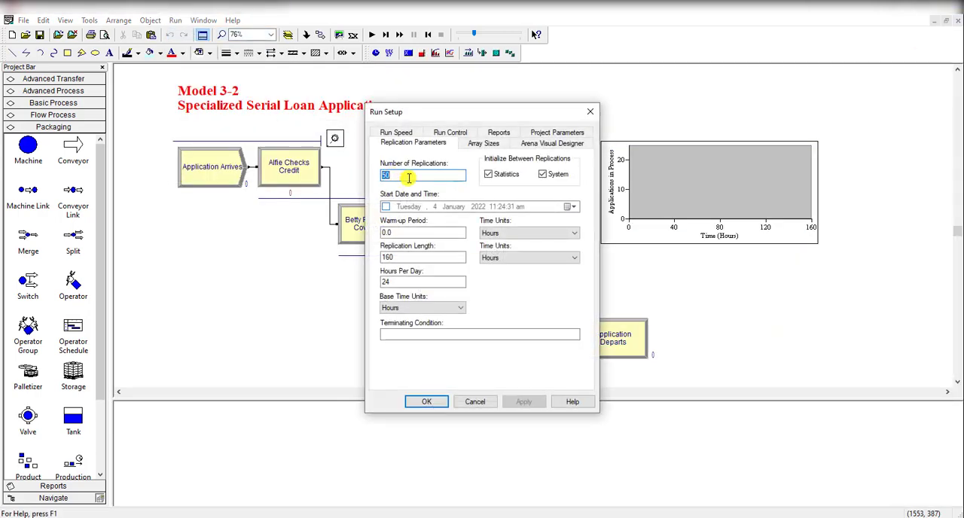
pyautogui.write('1')
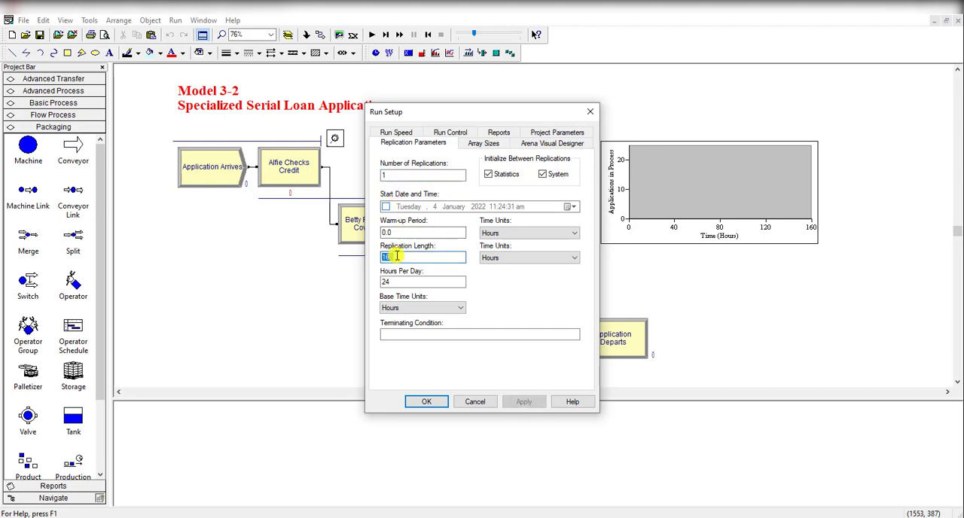
pyautogui.write('16')
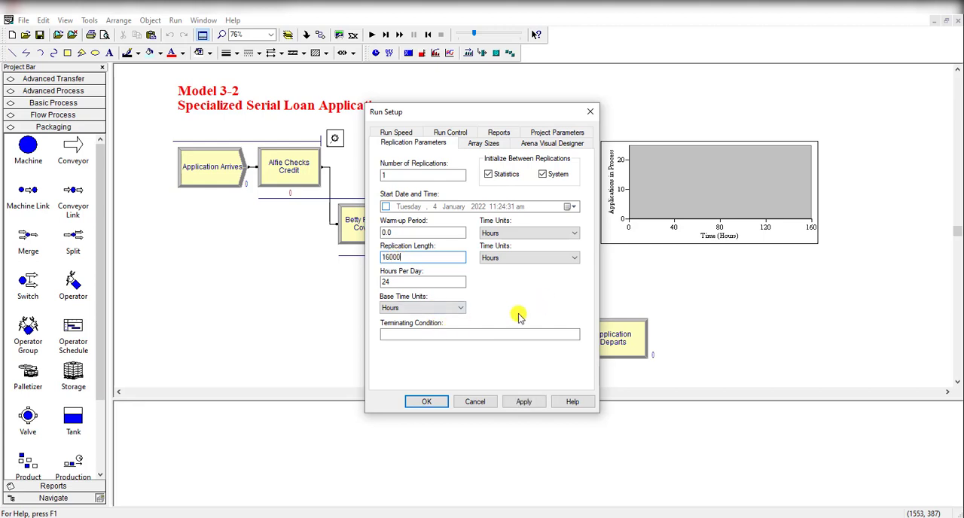
pyautogui.click(427, 401)
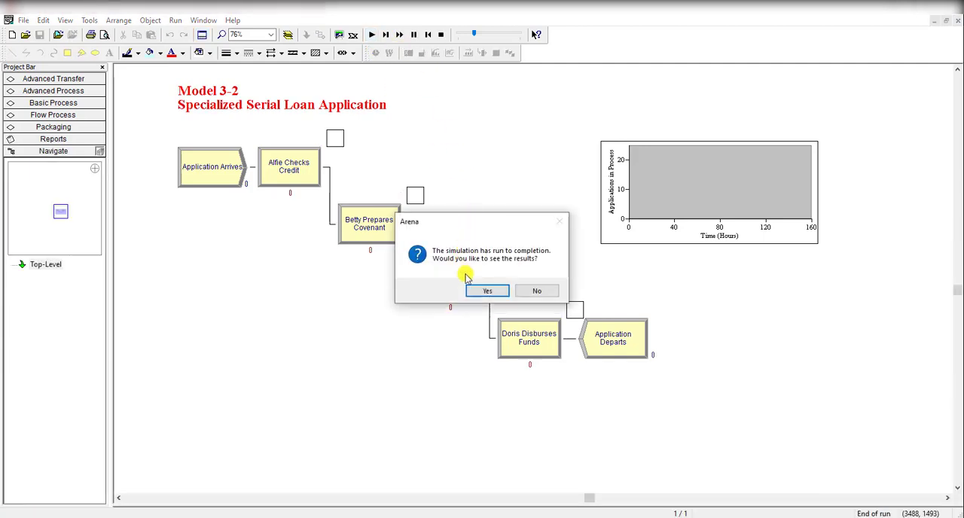
# Step: View the Entity report showing total time 21.3193, then end the run
pyautogui.click(487, 291)
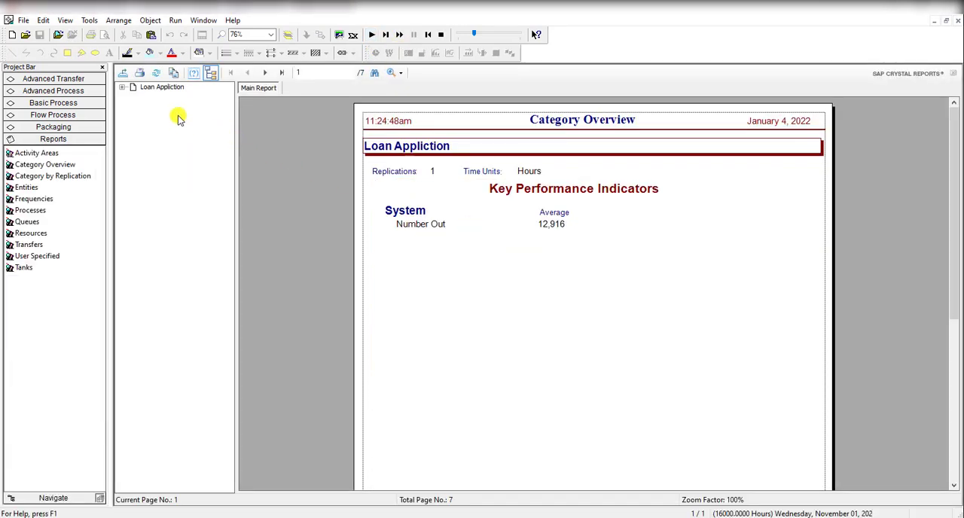
pyautogui.click(265, 72)
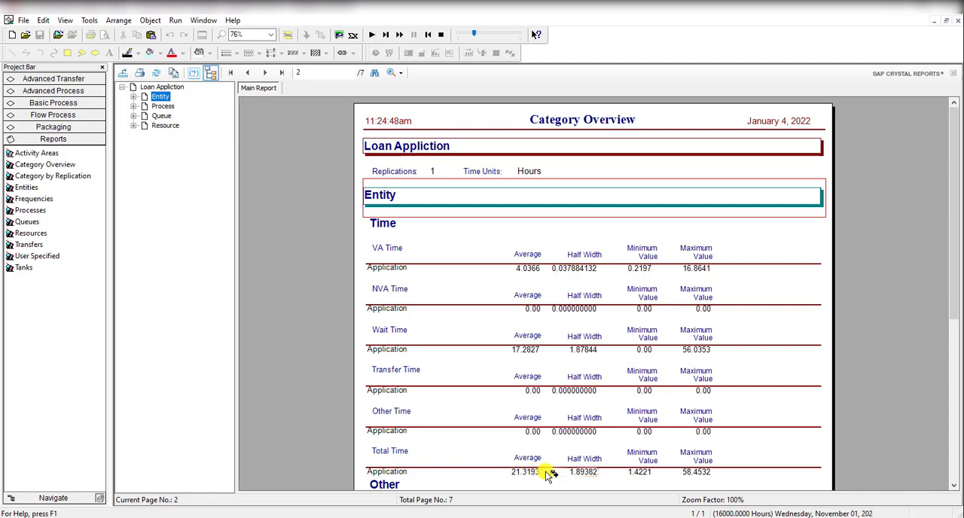
pyautogui.scroll(-3)
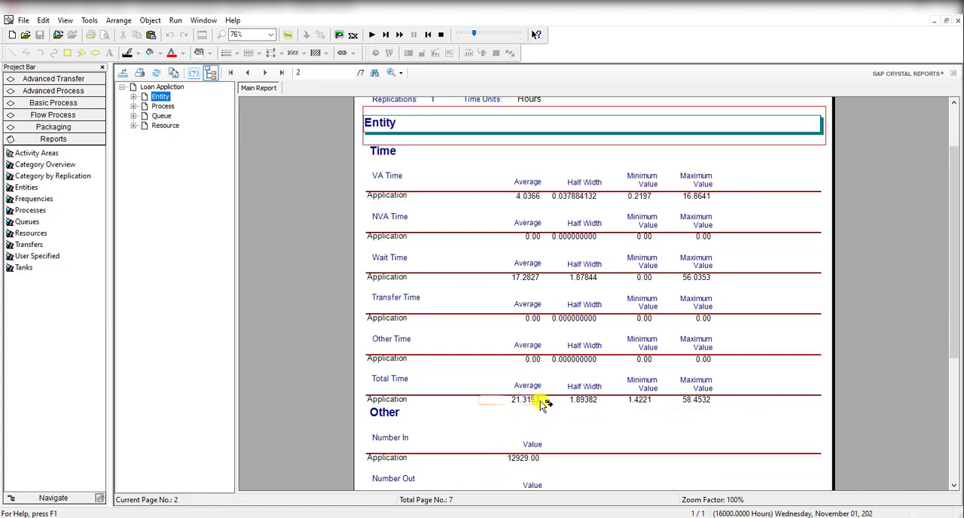
pyautogui.moveTo(591, 407)
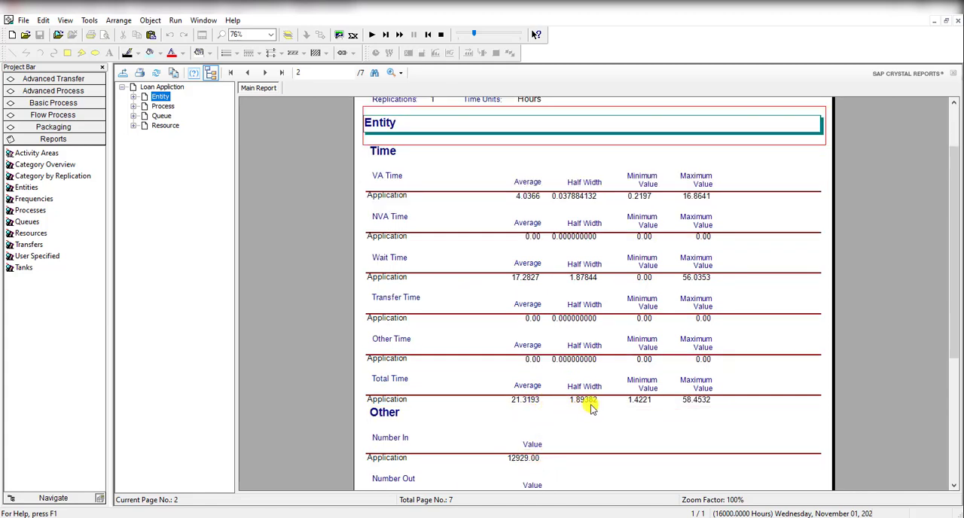
pyautogui.moveTo(455, 48)
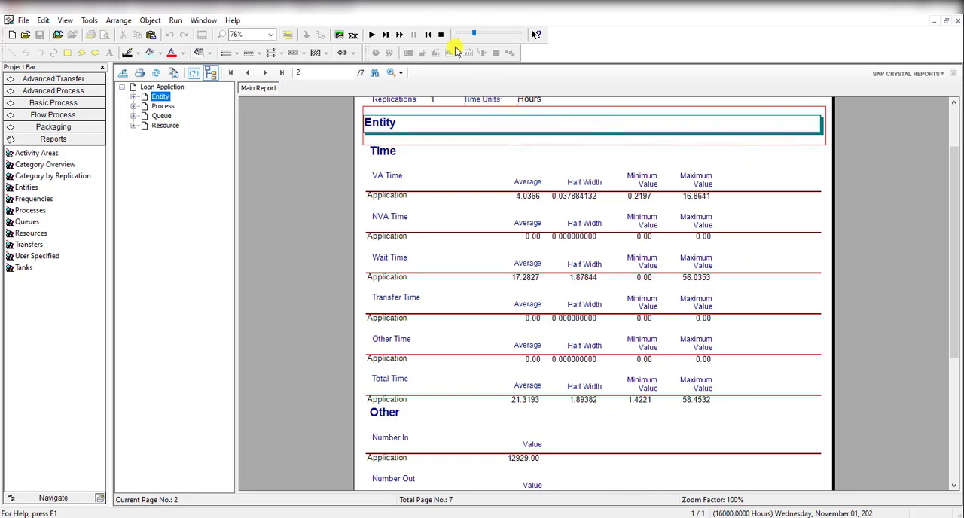
pyautogui.click(52, 138)
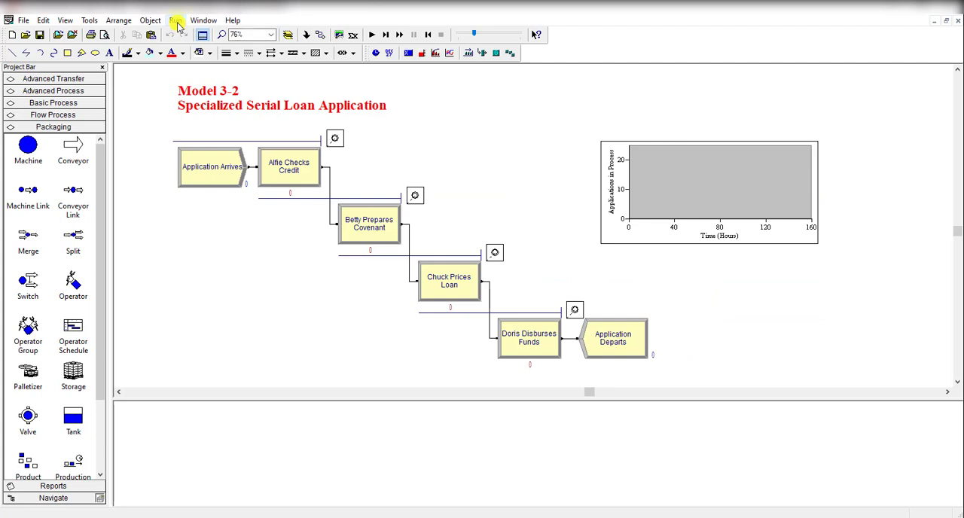
# Step: Set Number of Replications to 50 at 16000 hours and start the run
pyautogui.click(175, 21)
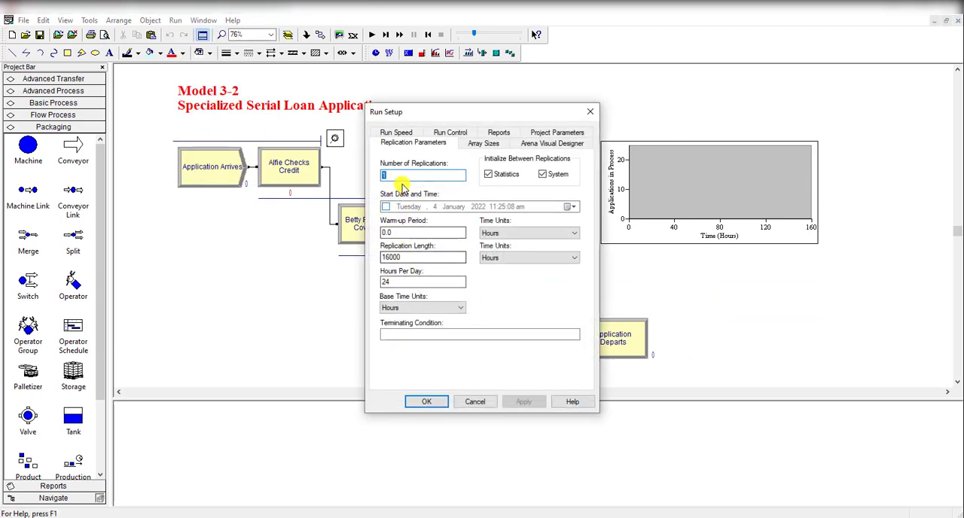
pyautogui.write('50')
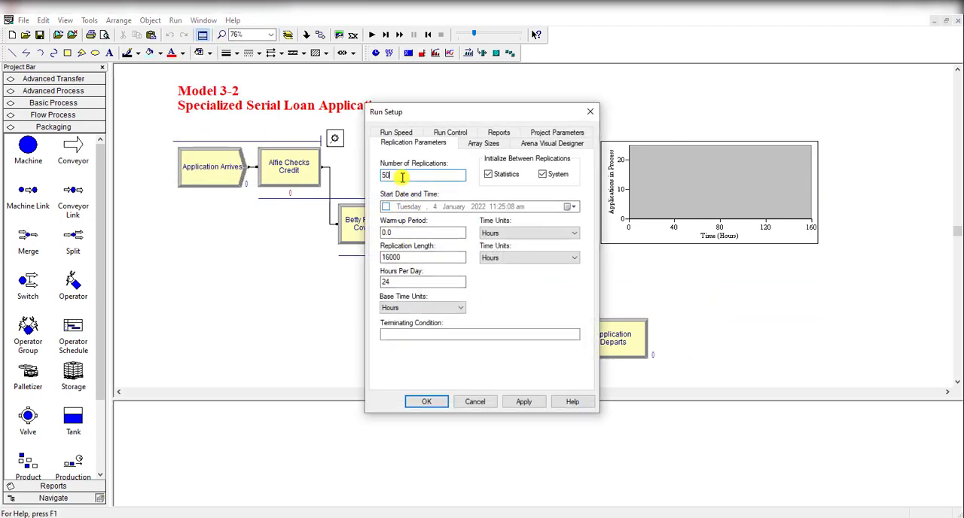
pyautogui.click(422, 256)
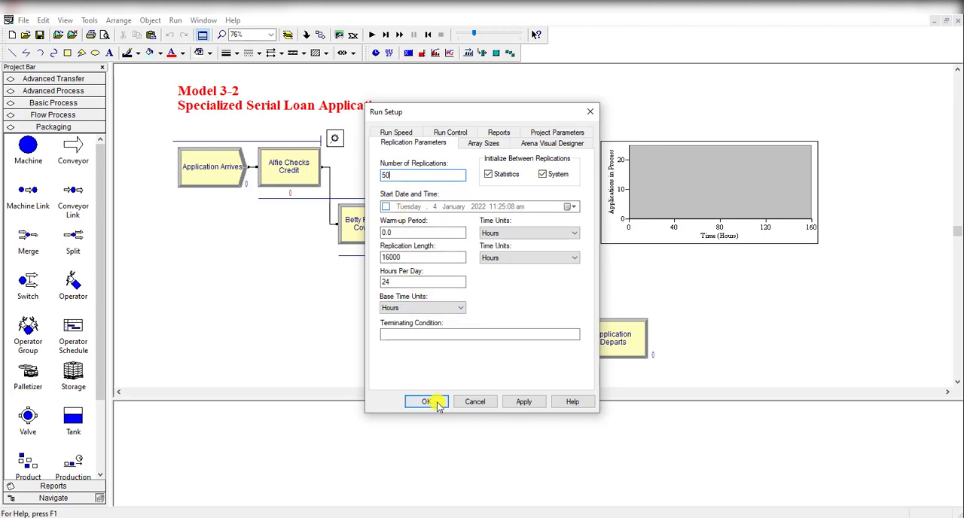
pyautogui.click(426, 401)
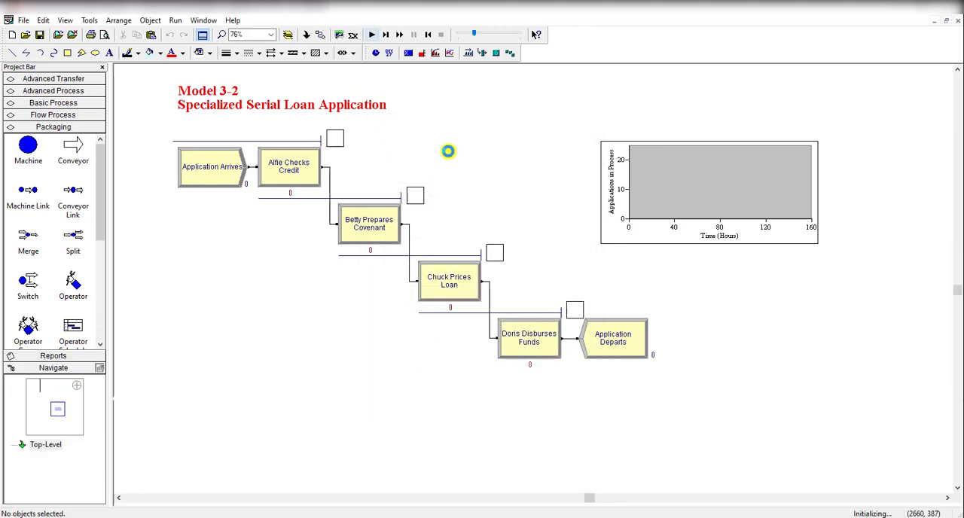
pyautogui.click(370, 35)
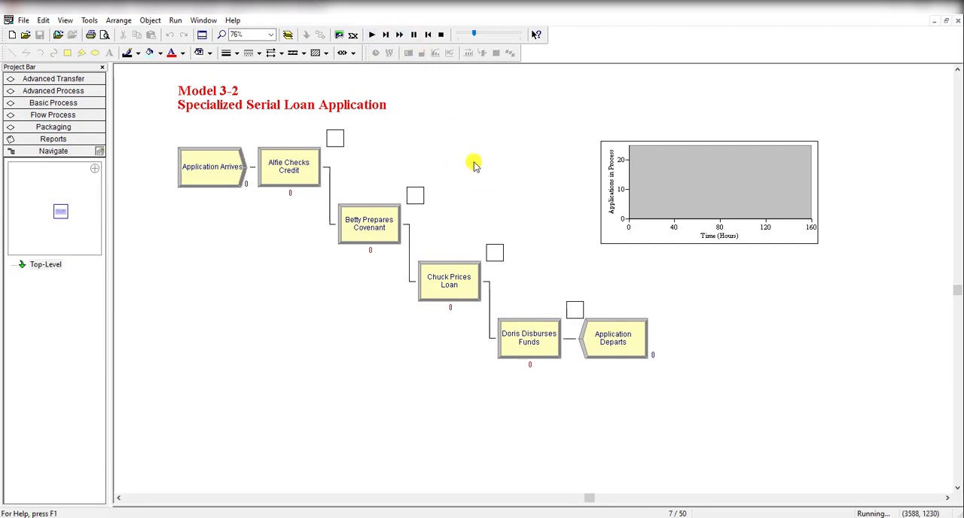
pyautogui.moveTo(696, 473)
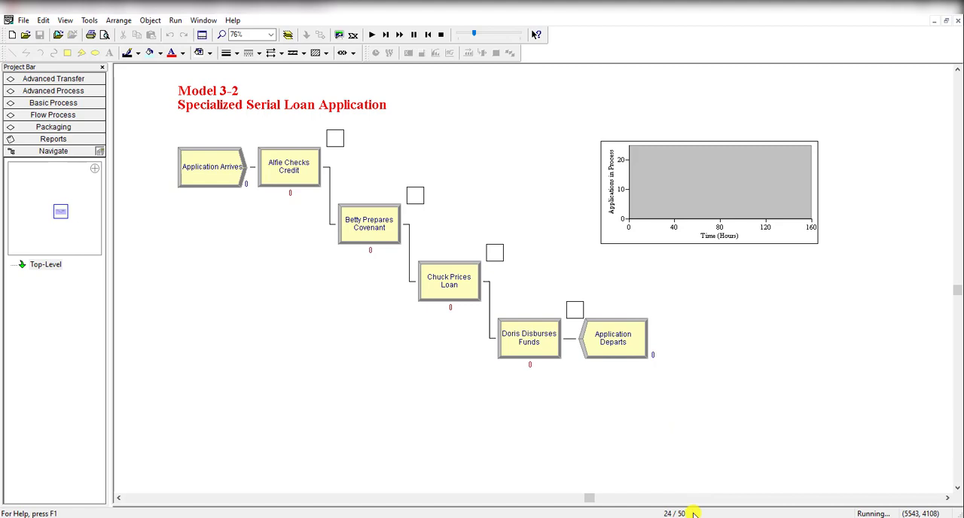
pyautogui.moveTo(651, 425)
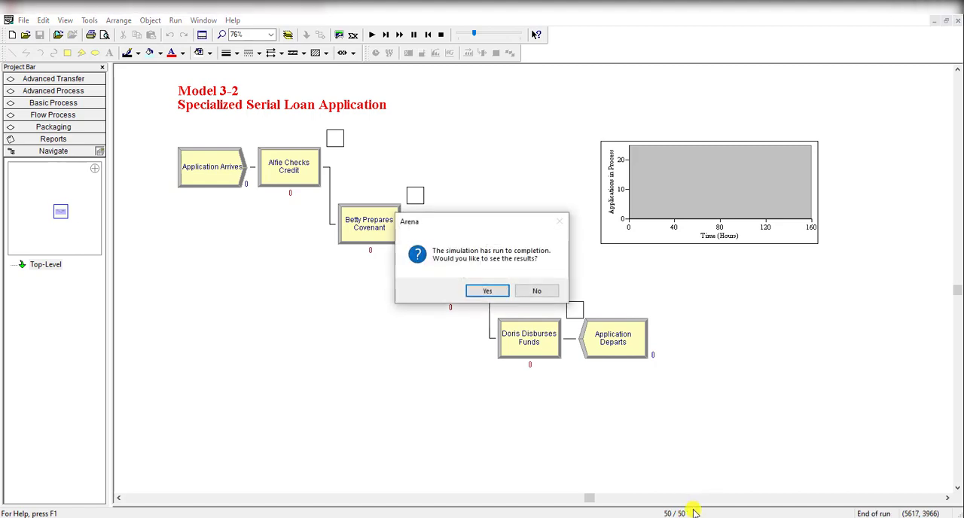
# Step: View the 50-replication report showing total time 19.8004, half width 0.33, then end the run
pyautogui.click(486, 291)
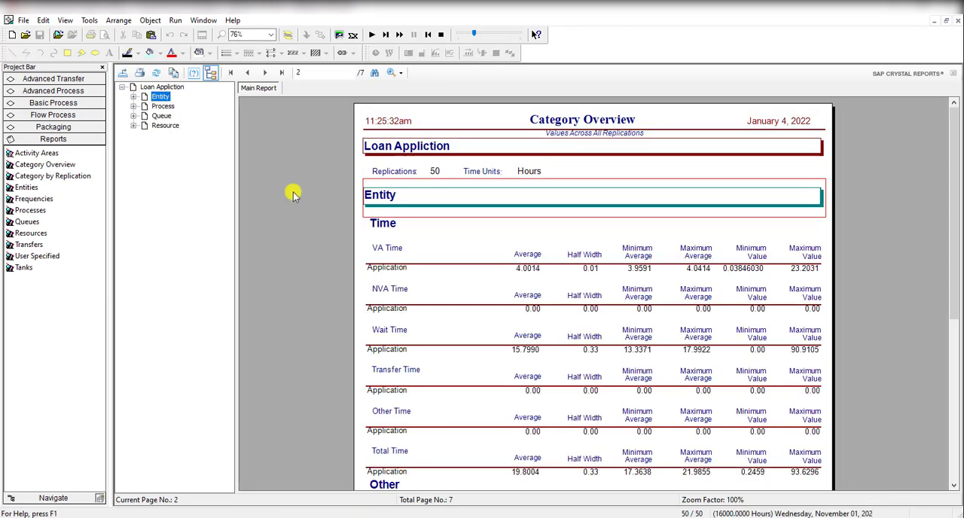
pyautogui.scroll(-3)
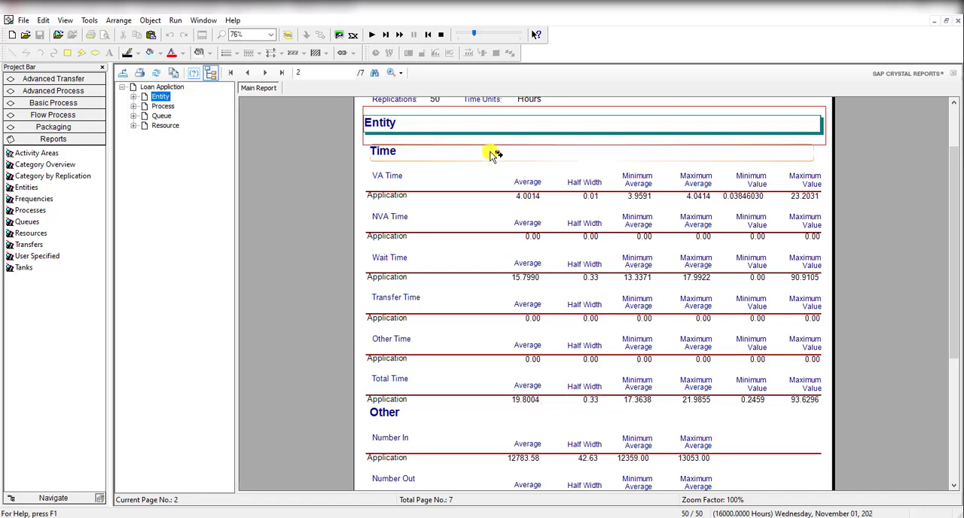
pyautogui.click(53, 139)
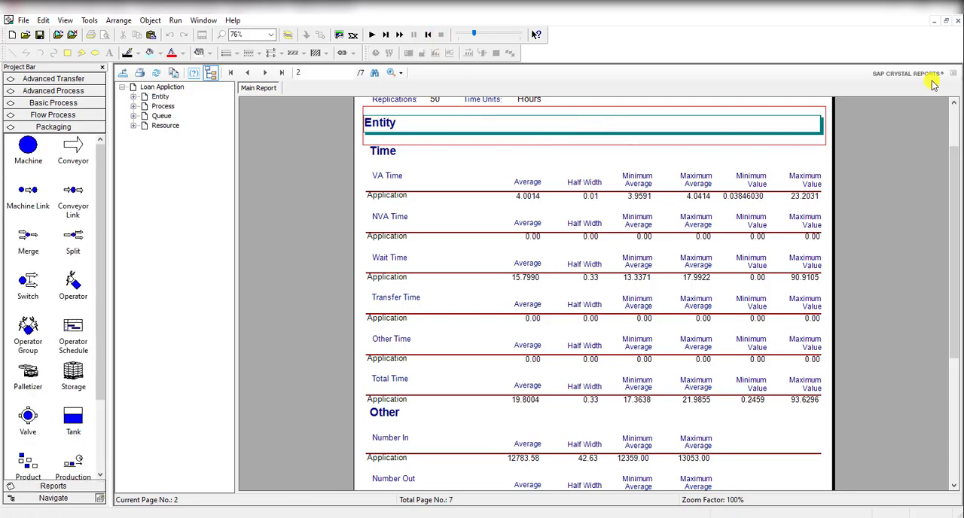
# Step: Close the report and run 1 replication of 160 hours with a 40-hour warm-up
pyautogui.click(934, 72)
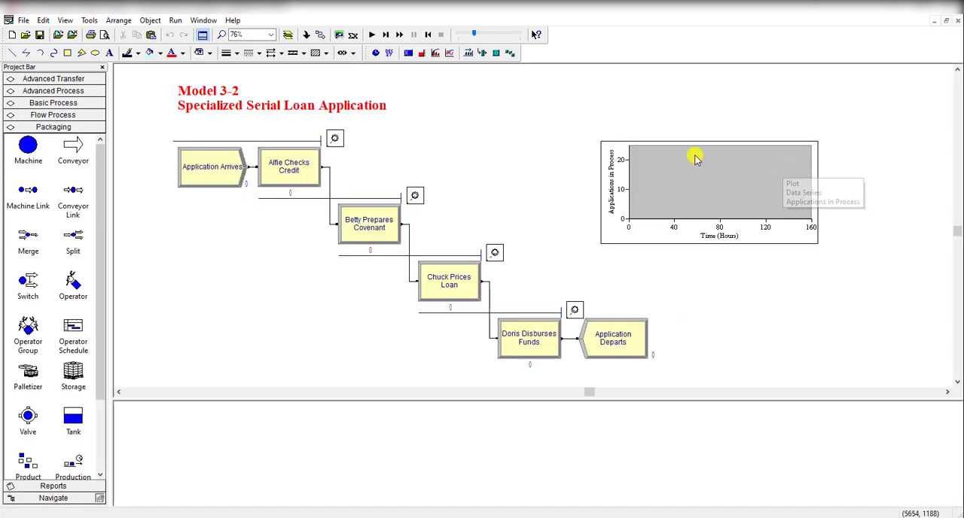
pyautogui.moveTo(571, 156)
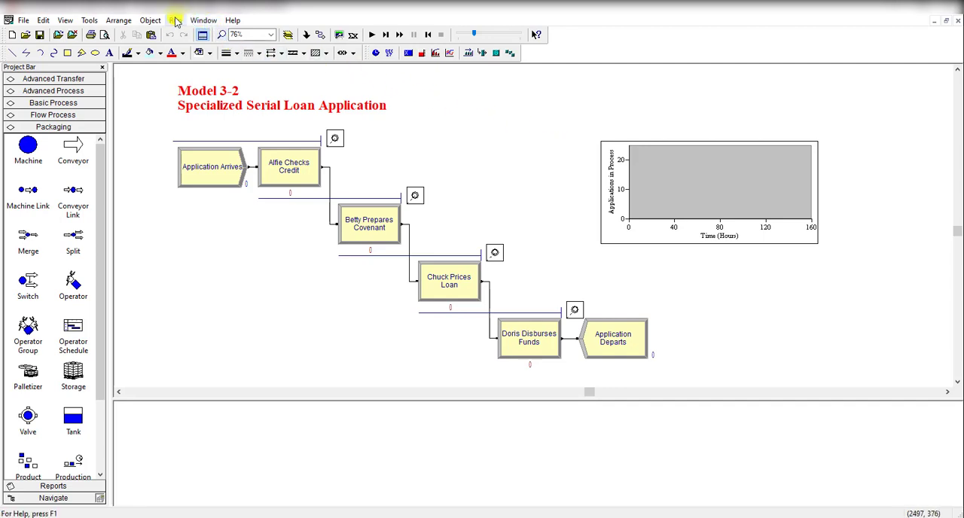
pyautogui.click(175, 21)
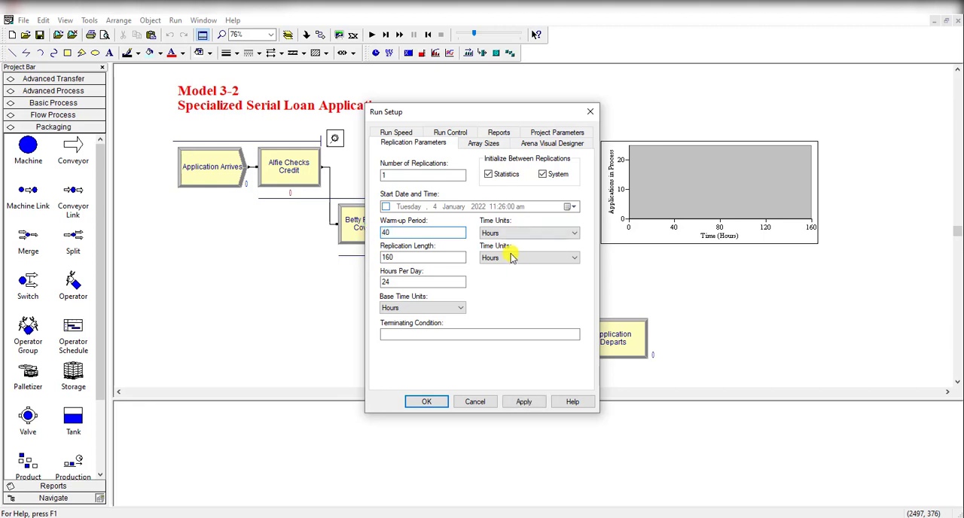
pyautogui.click(427, 400)
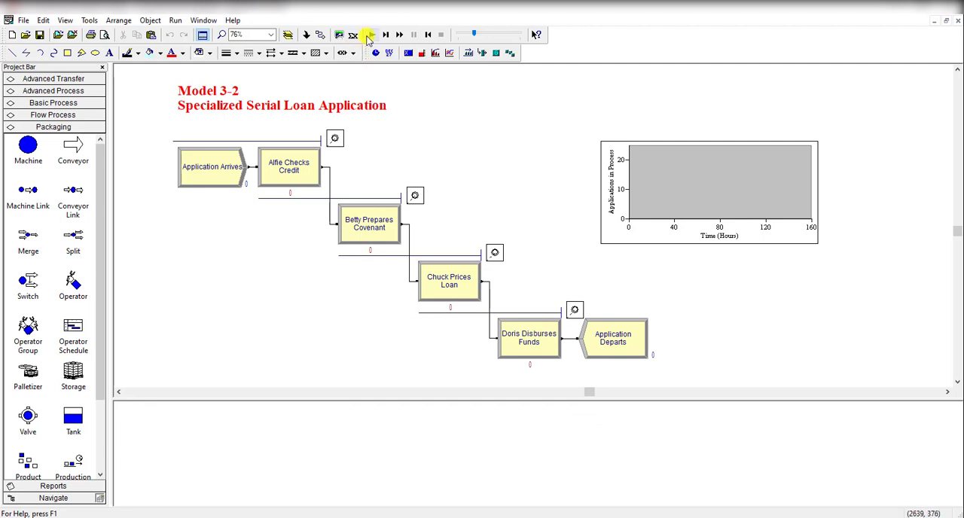
pyautogui.click(371, 34)
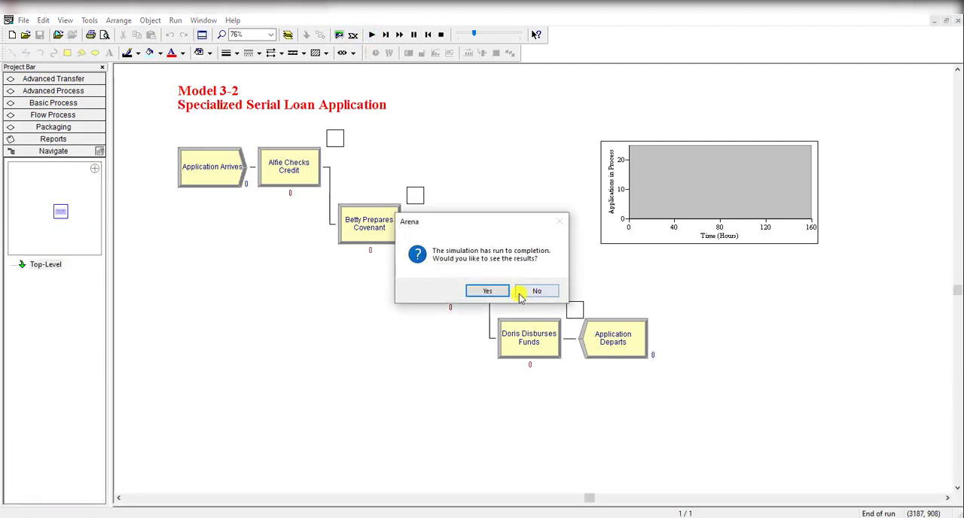
# Step: View the Entity report showing total time 17.2486 and return to the model
pyautogui.click(488, 291)
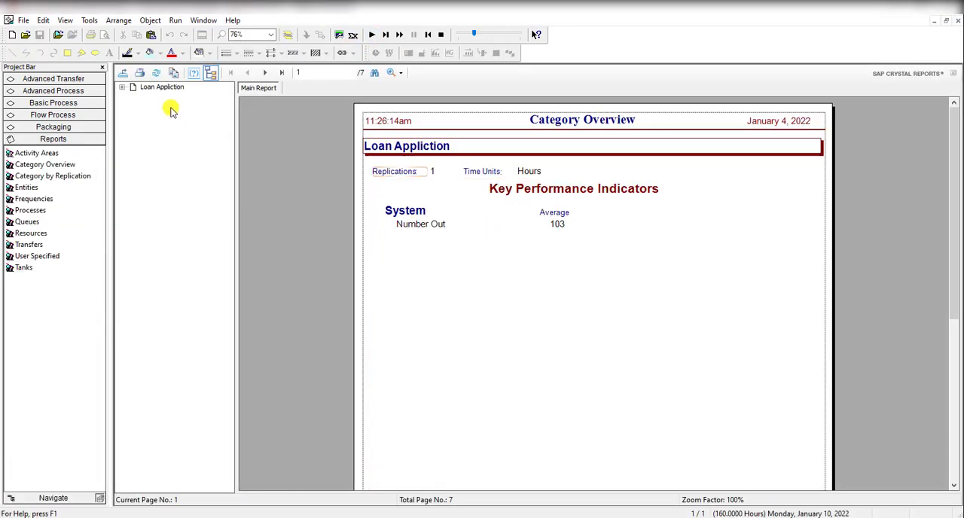
pyautogui.click(124, 88)
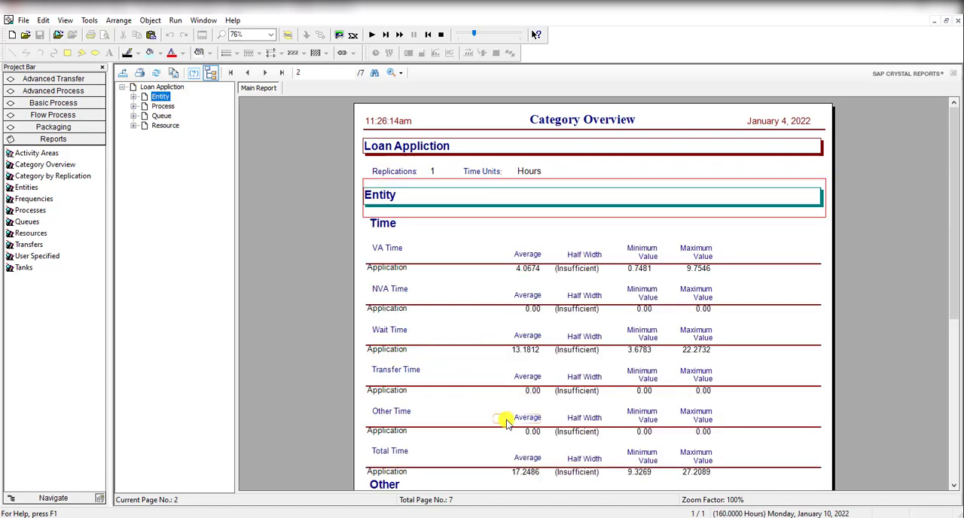
pyautogui.scroll(-3)
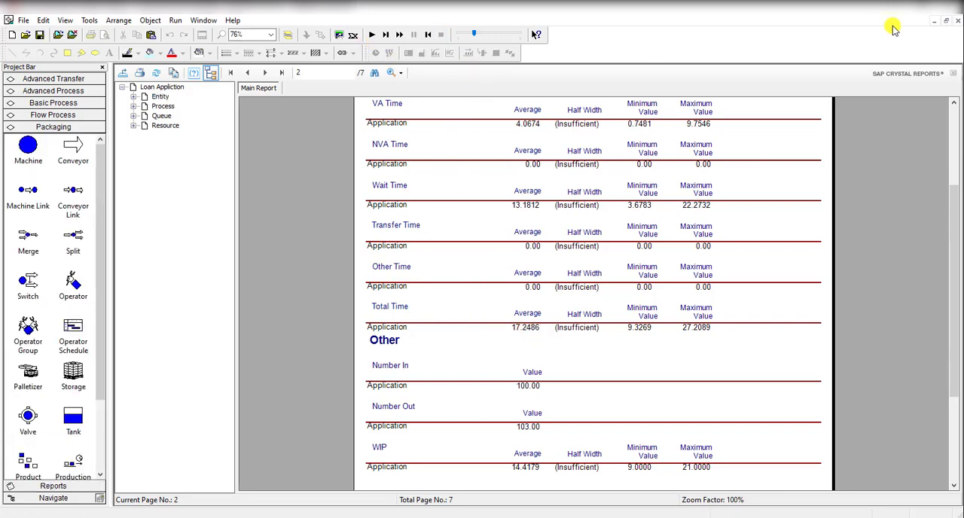
pyautogui.click(174, 21)
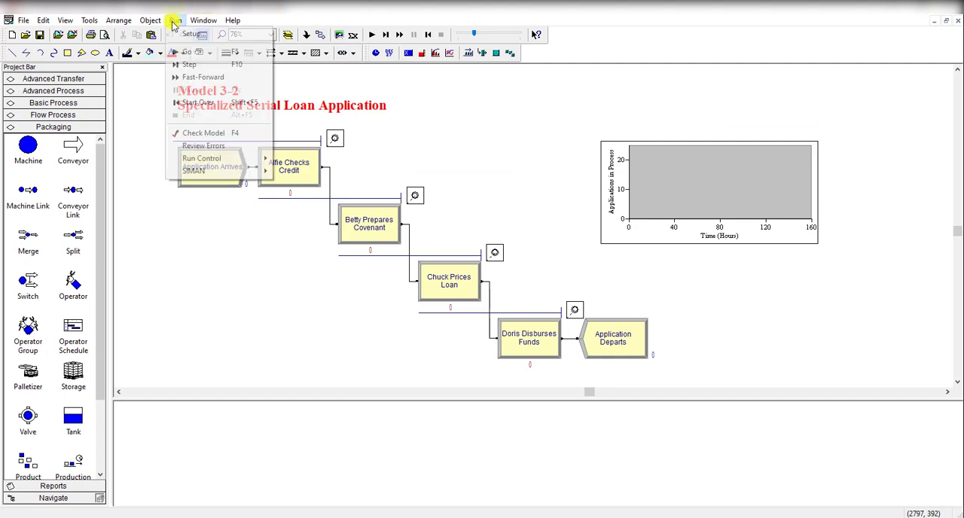
# Step: Set 50 replications of 160 hours with 40-hour warm-up and start the run
pyautogui.click(193, 33)
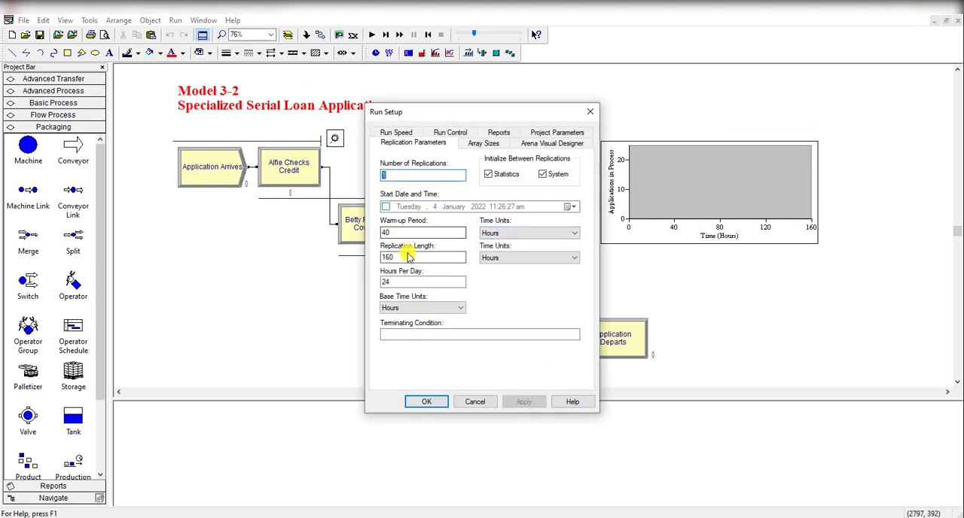
pyautogui.click(423, 175)
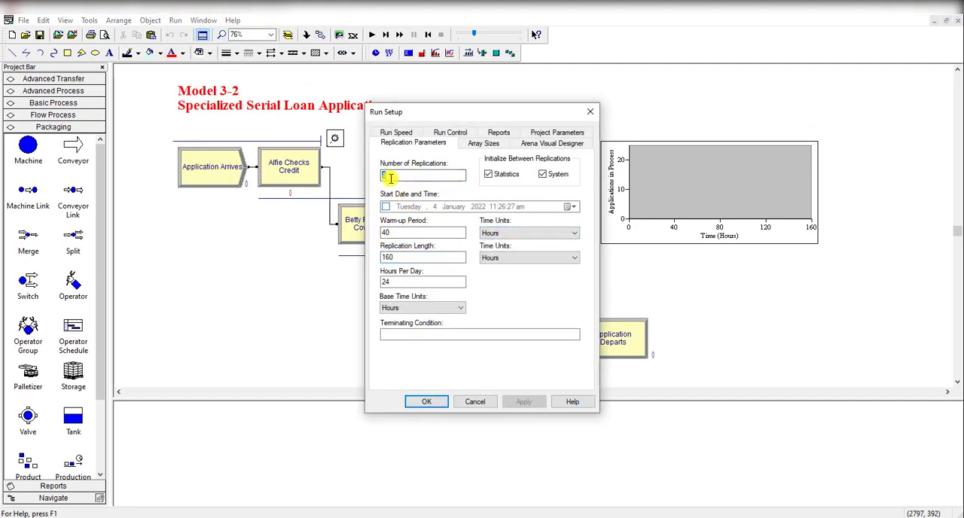
pyautogui.write('50')
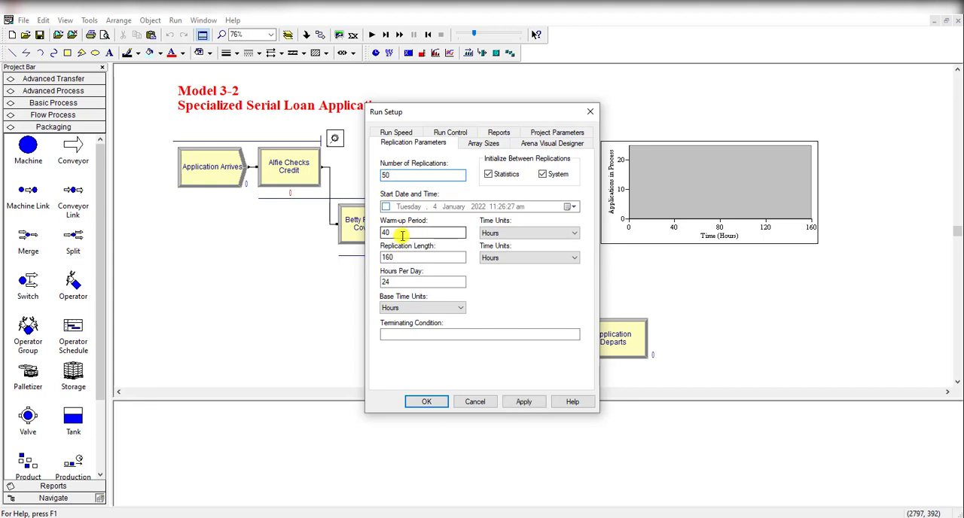
pyautogui.click(422, 256)
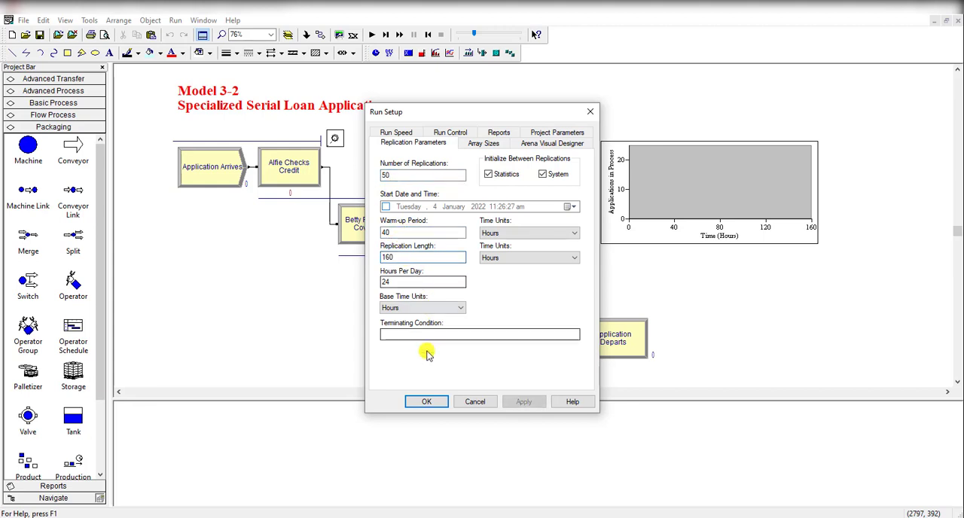
pyautogui.click(426, 401)
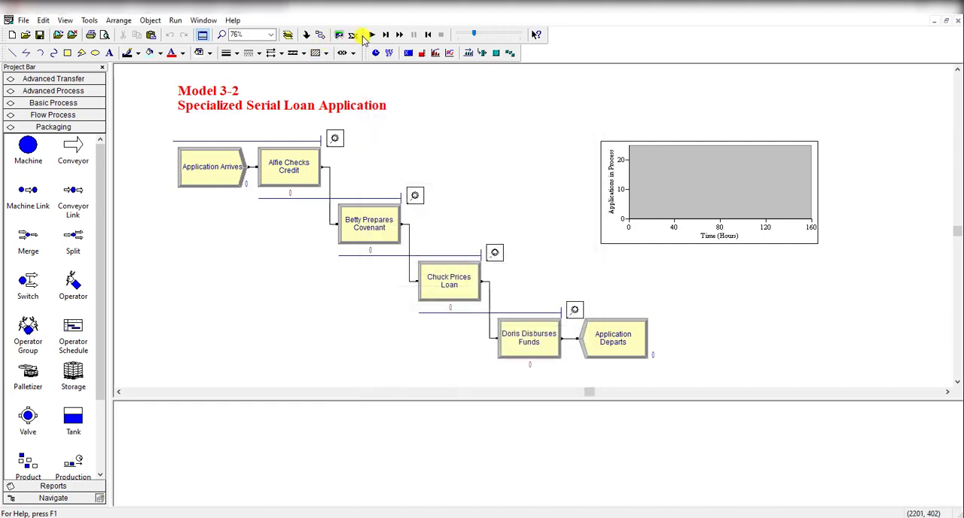
pyautogui.click(399, 35)
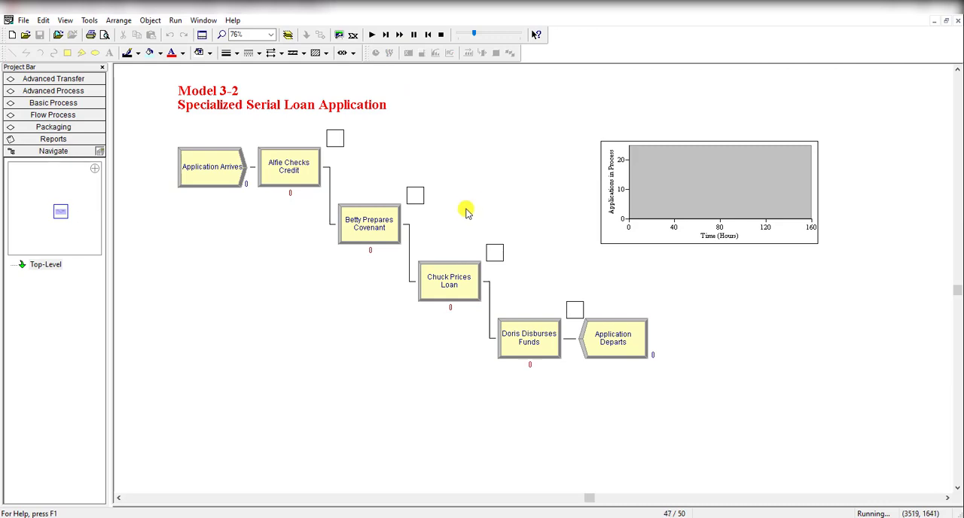
# Step: View the Entity report showing total time 15.5103 with half width 1.54
pyautogui.click(52, 139)
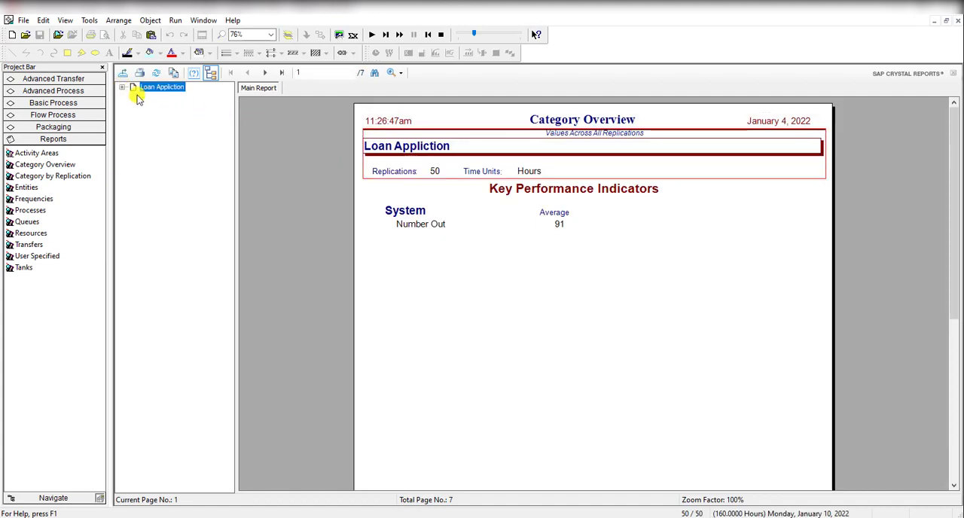
pyautogui.click(123, 87)
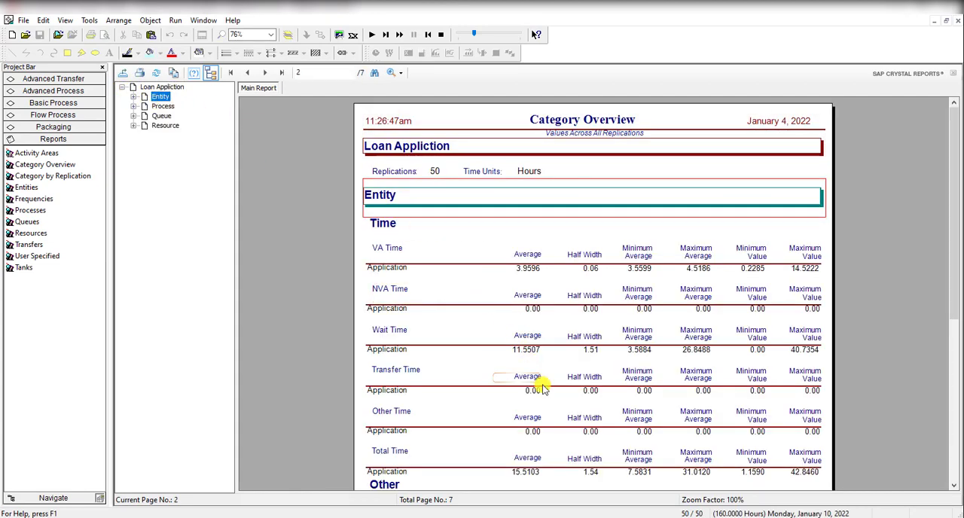
pyautogui.scroll(-3)
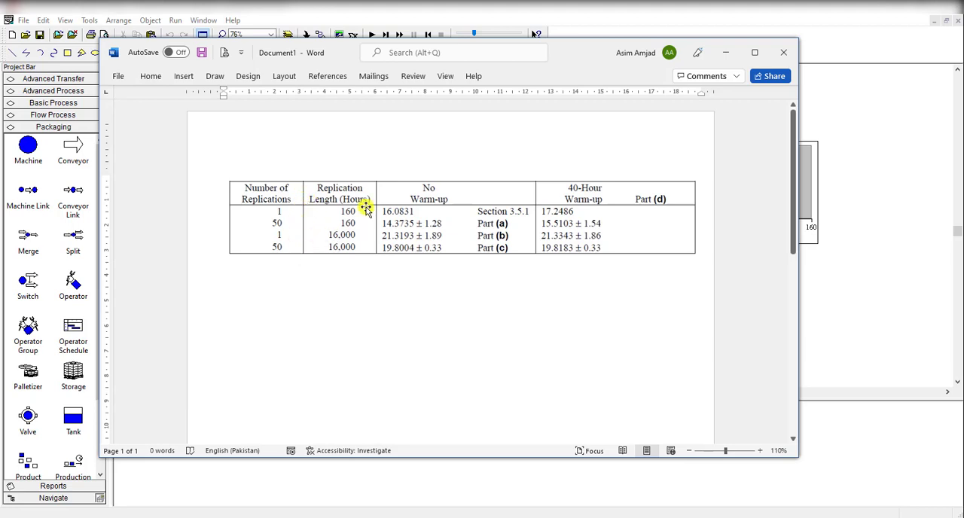
pyautogui.moveTo(451, 190)
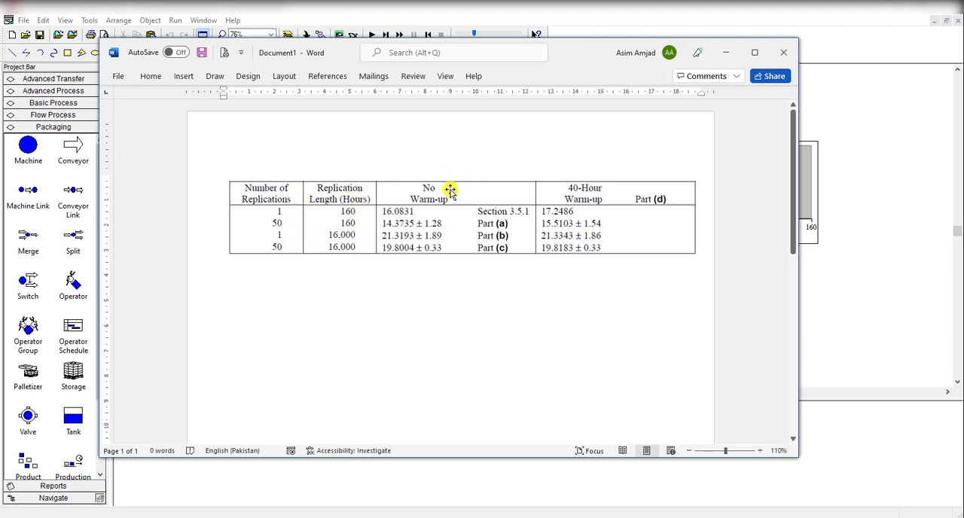
pyautogui.moveTo(657, 180)
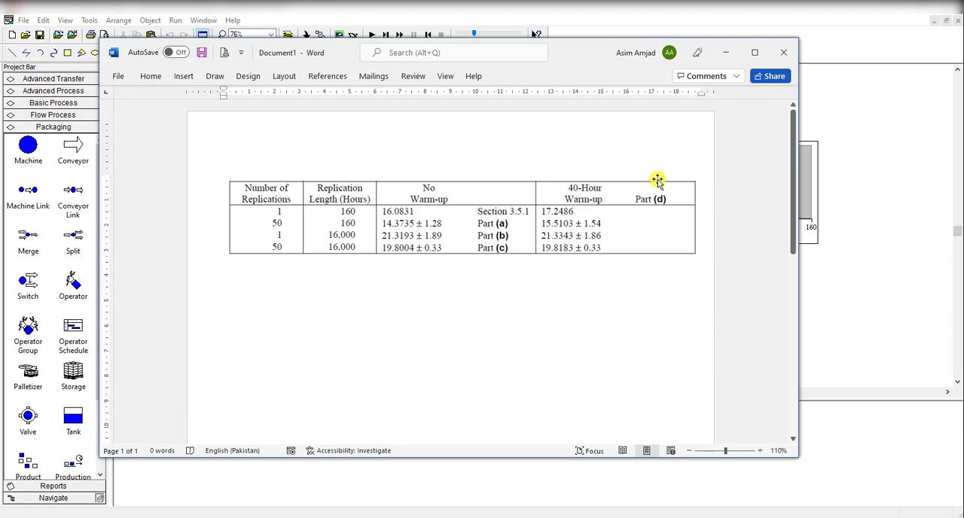
pyautogui.moveTo(437, 229)
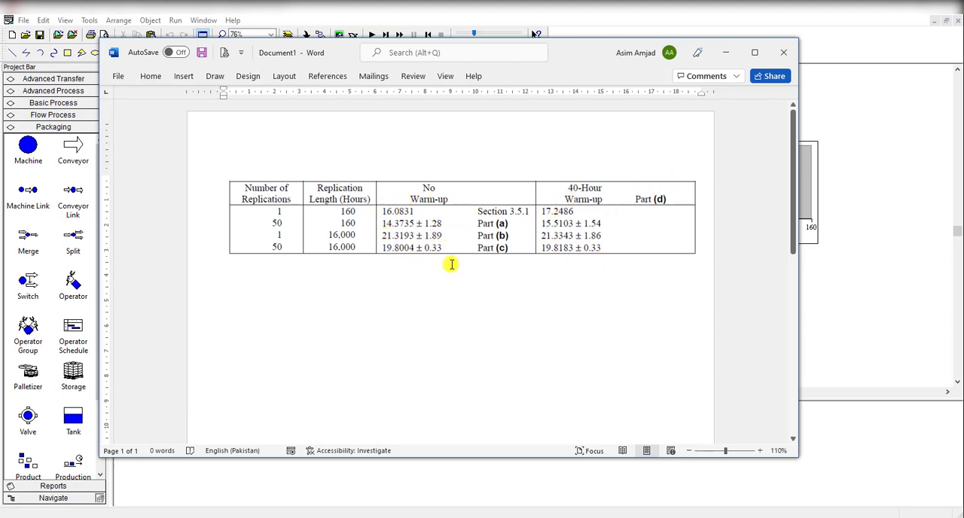
pyautogui.moveTo(460, 257)
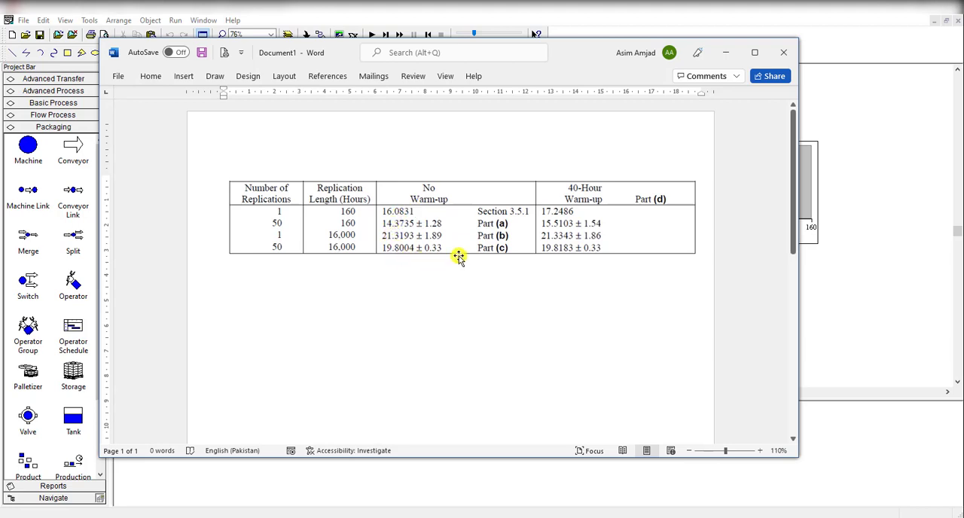
pyautogui.moveTo(476, 257)
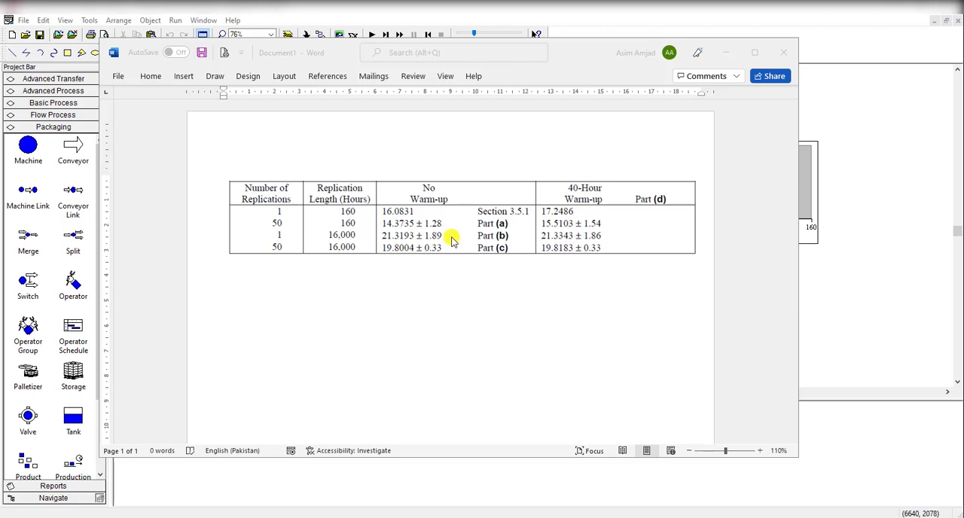
pyautogui.moveTo(449, 250)
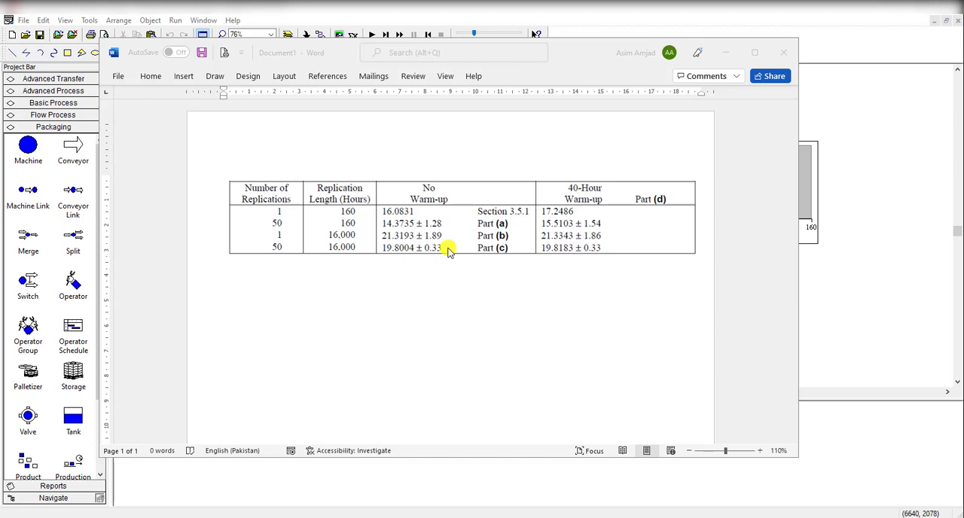
pyautogui.moveTo(675, 277)
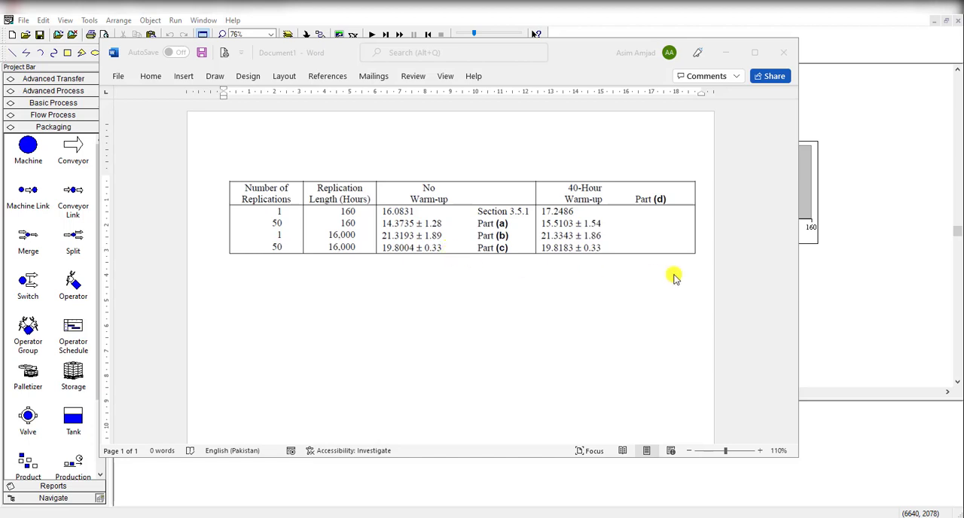
pyautogui.moveTo(675, 277)
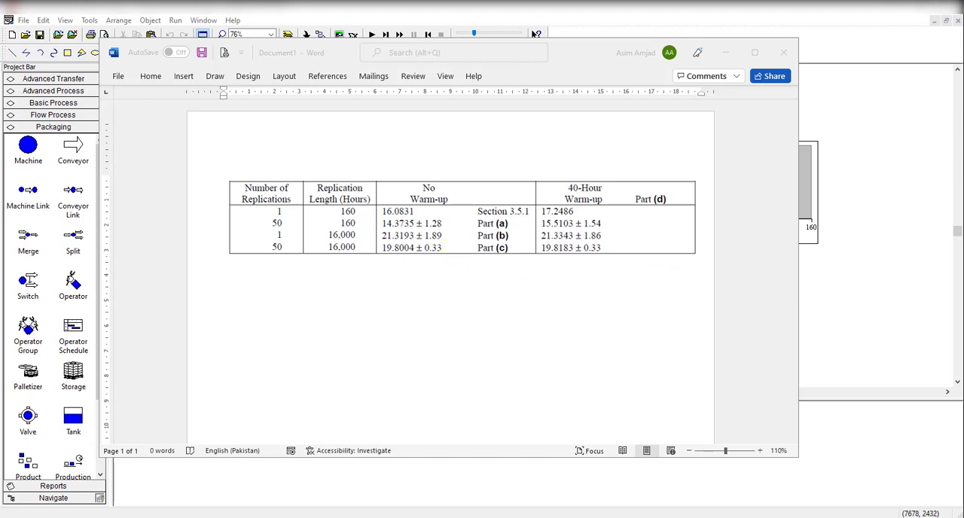
pyautogui.moveTo(627, 205)
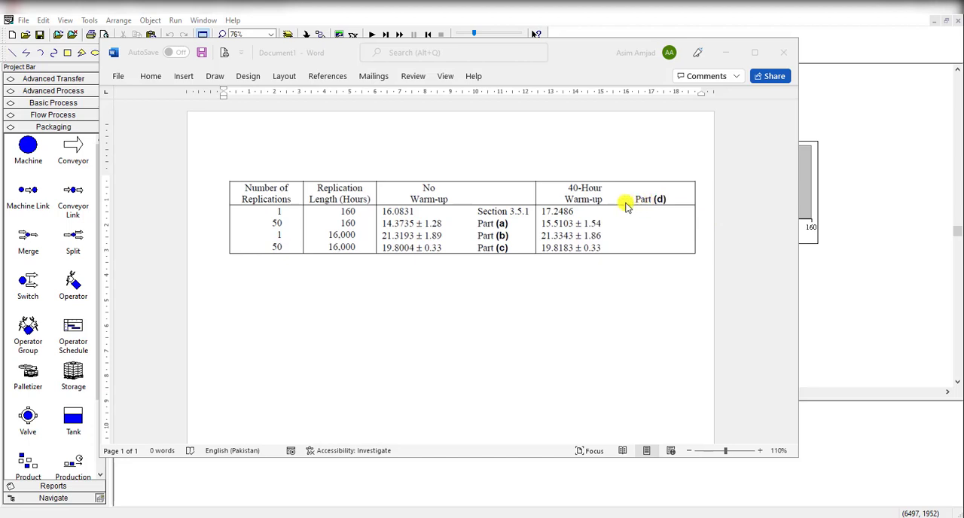